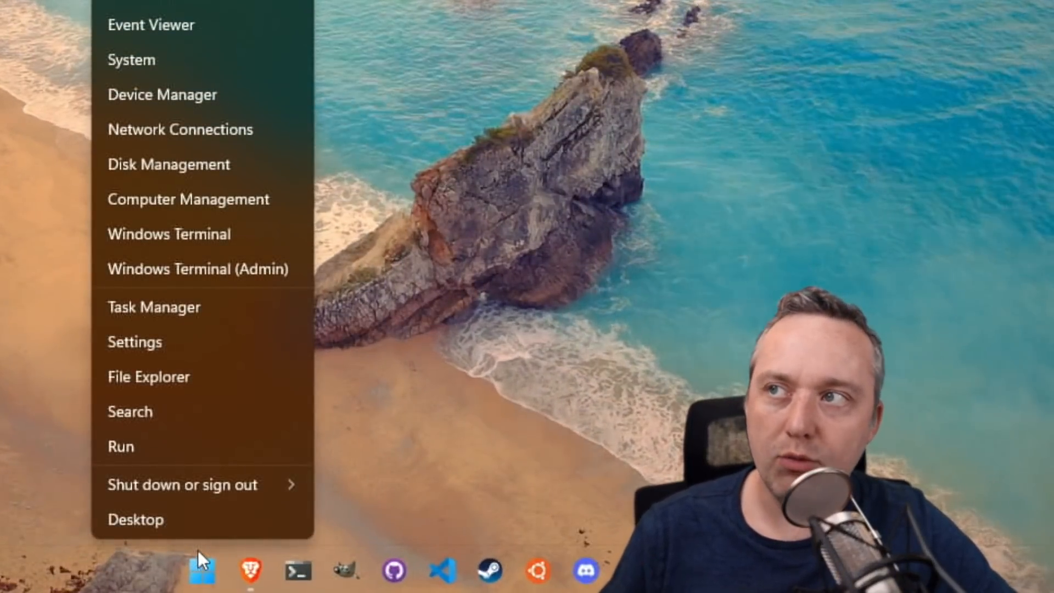
{"action": "mouse_move", "coordinate": [185, 234]}
{"action": "type", "text": "event"}
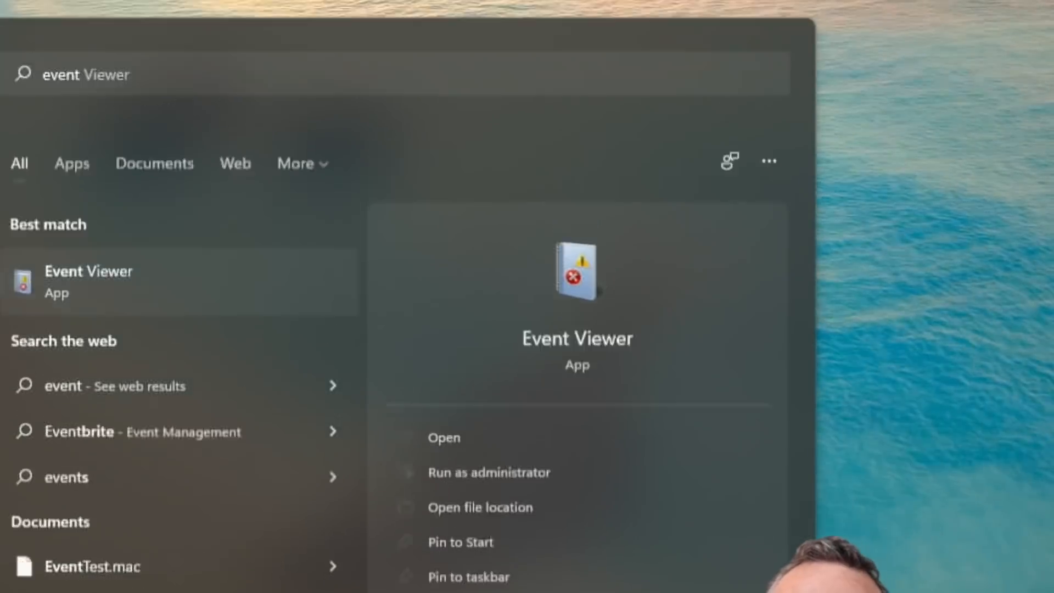
Launch Event Viewer from the Start search results
{"action": "left_click", "coordinate": [442, 438]}
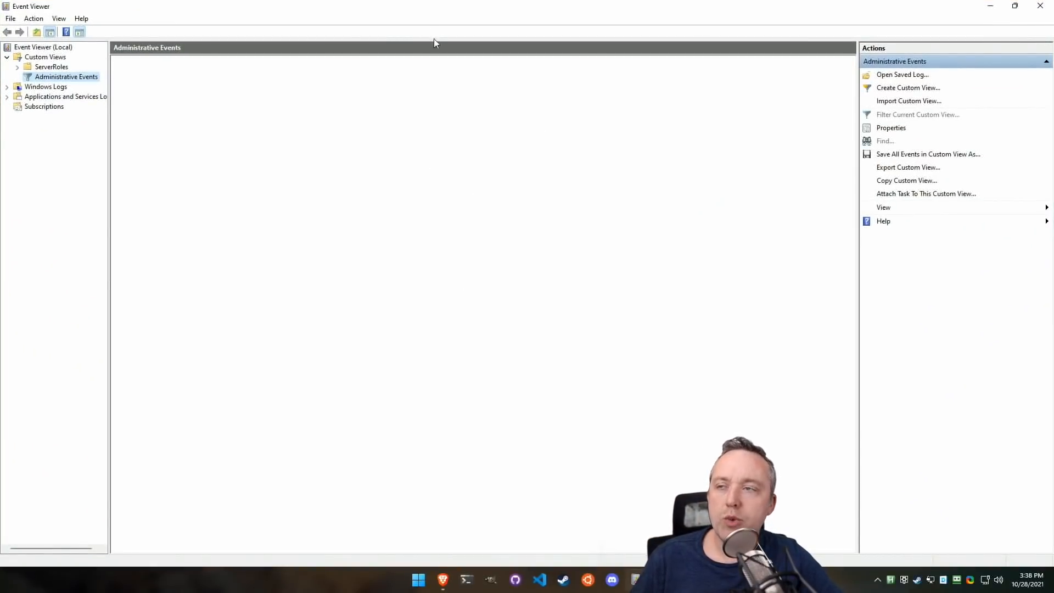
Show Administrative Events and read the details of the iScsiPrt error, event 70
{"action": "left_click", "coordinate": [66, 77]}
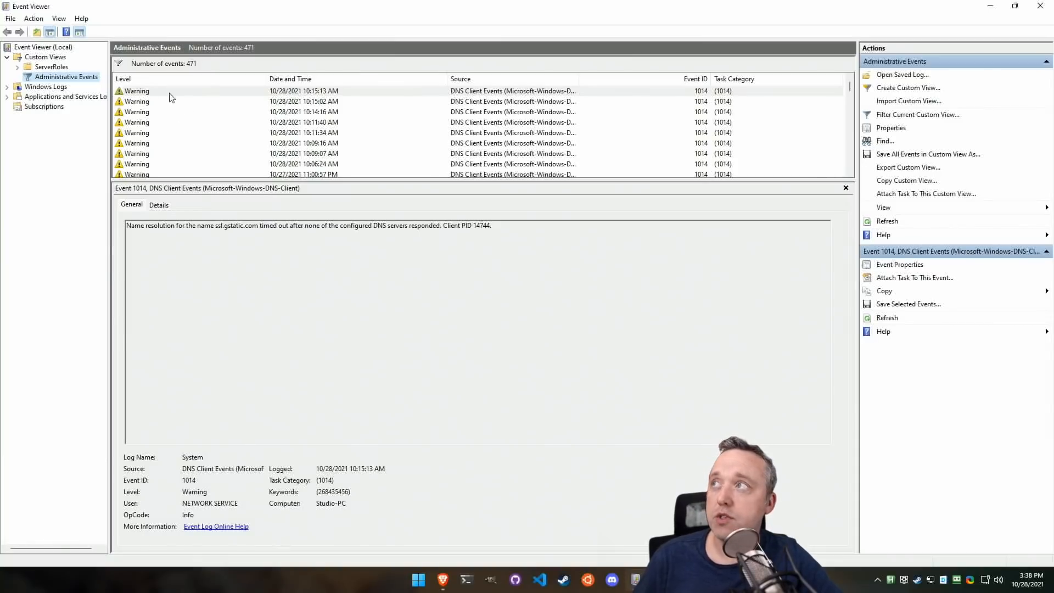
{"action": "mouse_move", "coordinate": [356, 152]}
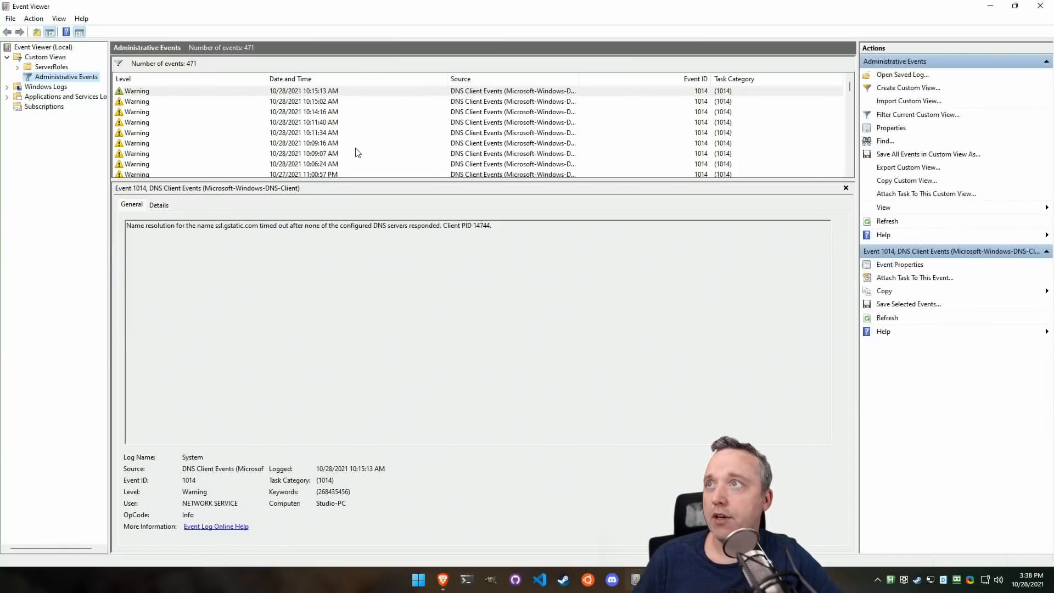
{"action": "mouse_move", "coordinate": [354, 144]}
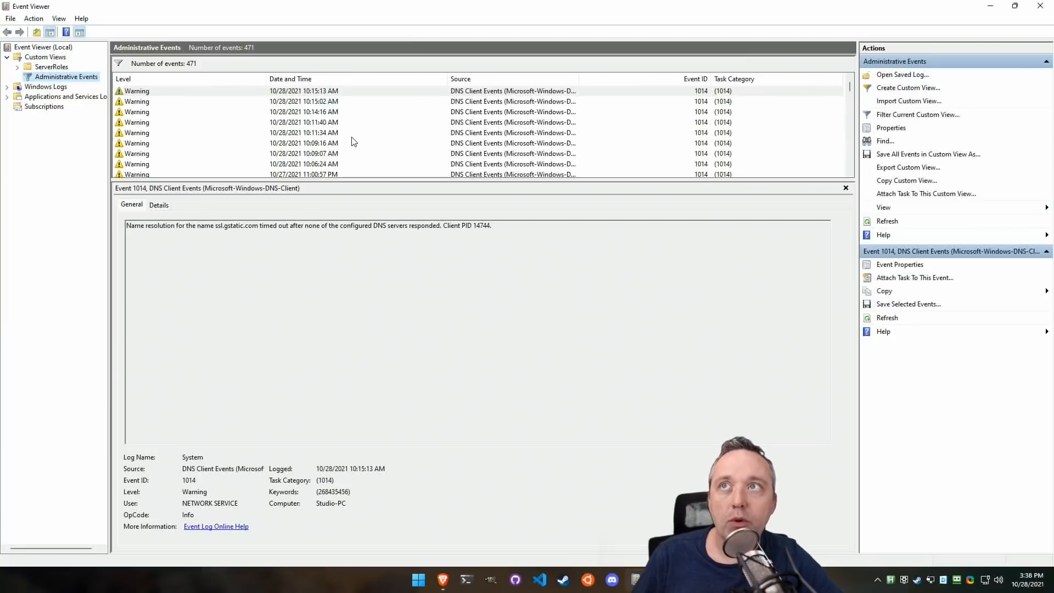
{"action": "mouse_move", "coordinate": [336, 126]}
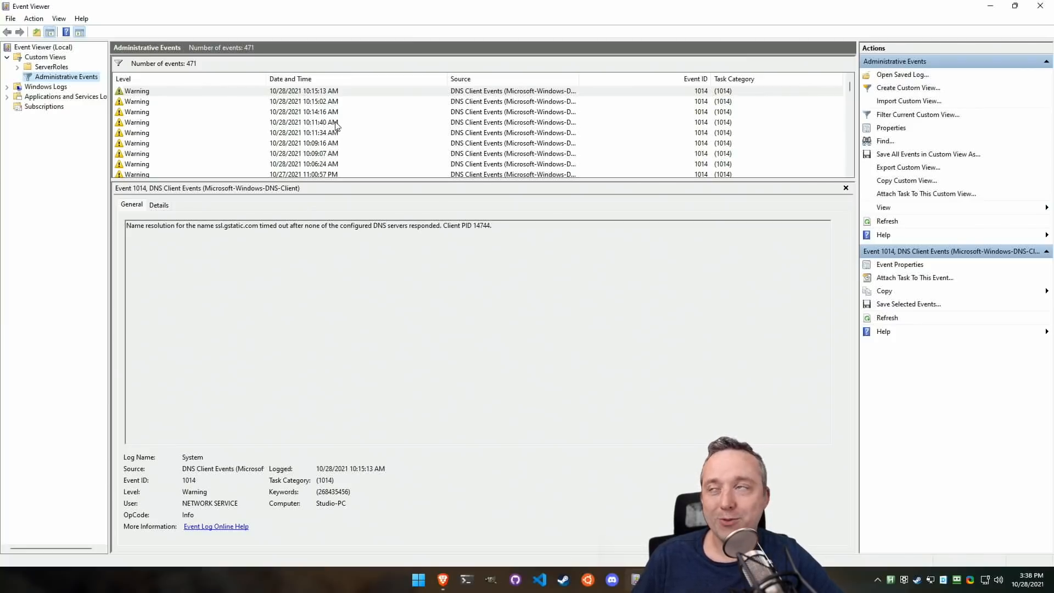
{"action": "mouse_move", "coordinate": [317, 156]}
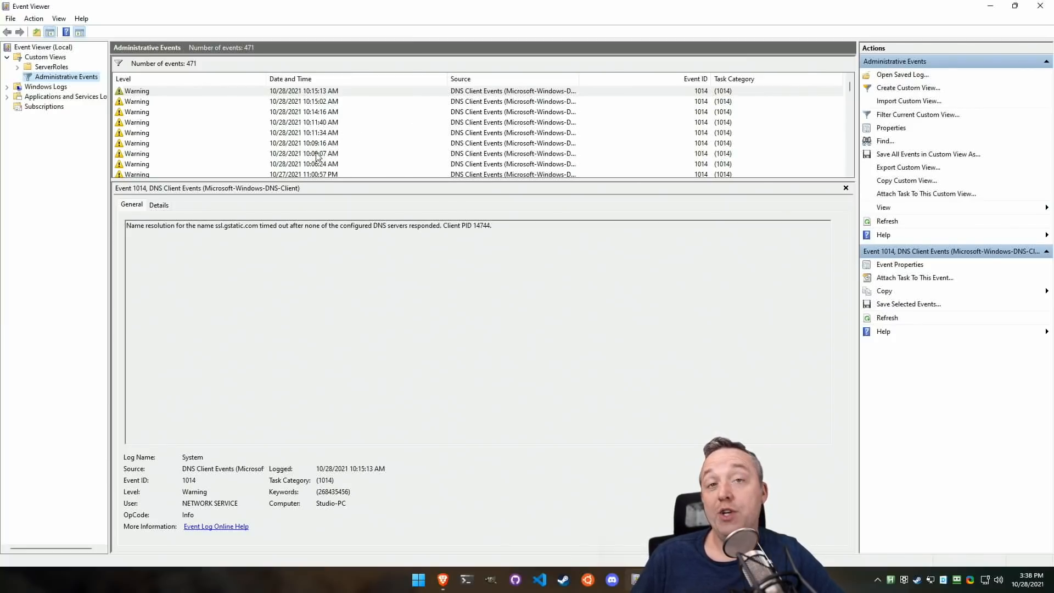
{"action": "mouse_move", "coordinate": [344, 127]}
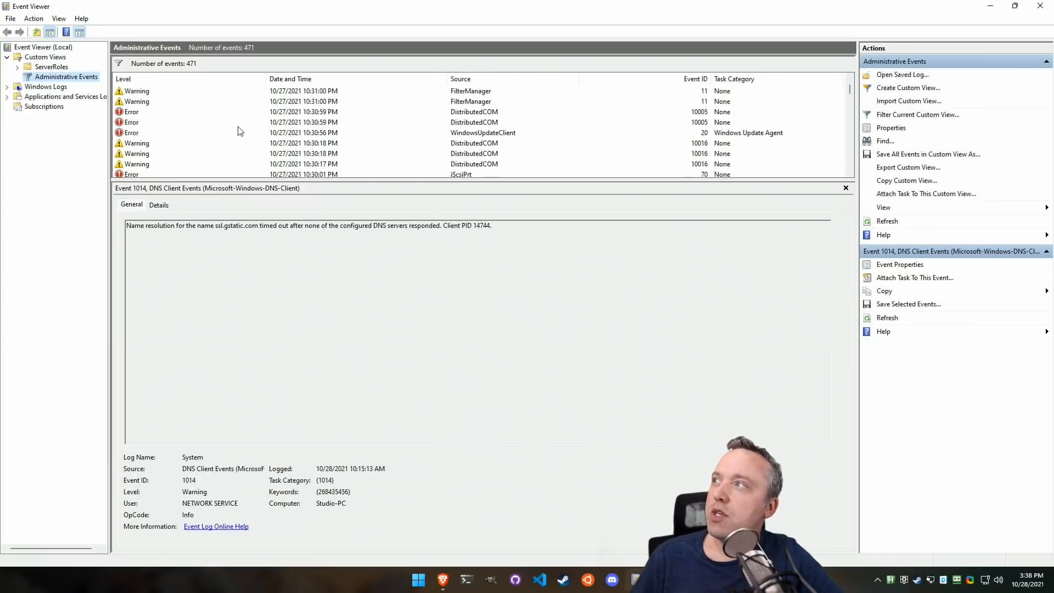
{"action": "mouse_move", "coordinate": [204, 118]}
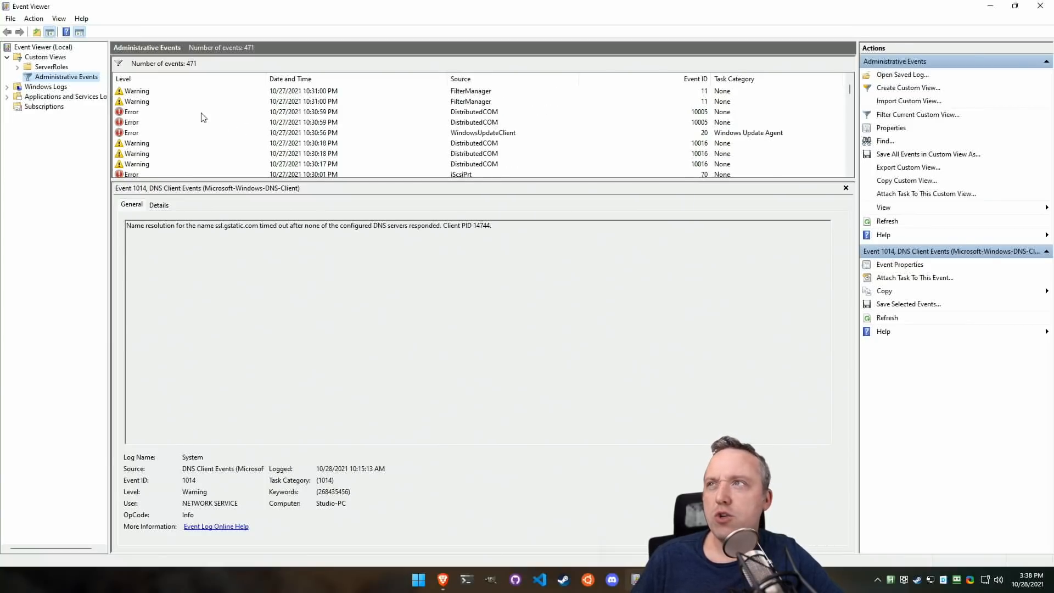
{"action": "mouse_move", "coordinate": [142, 133]}
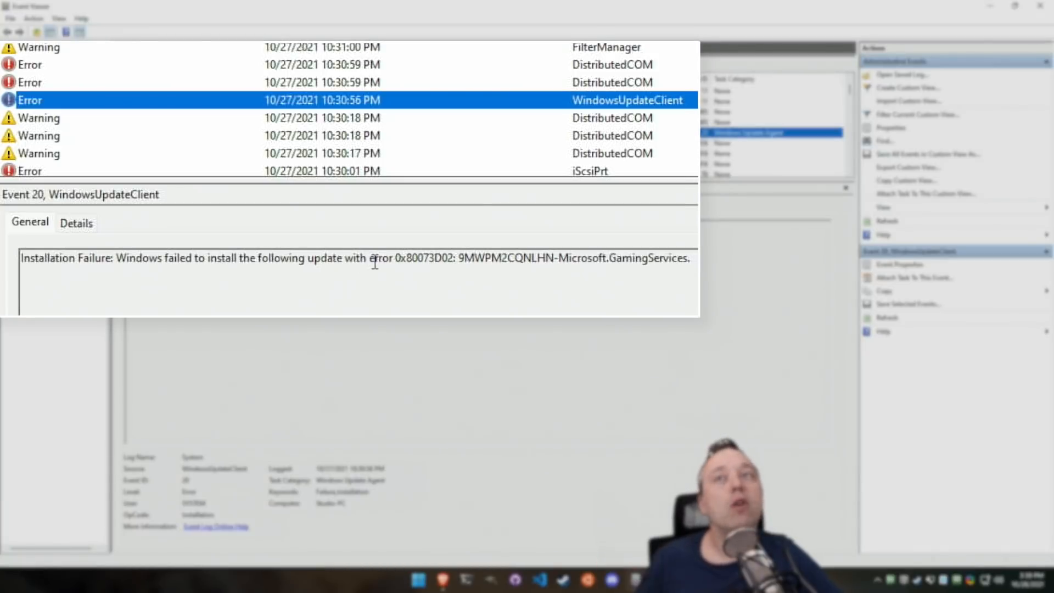
{"action": "scroll", "scroll_direction": "down", "scroll_amount": 3}
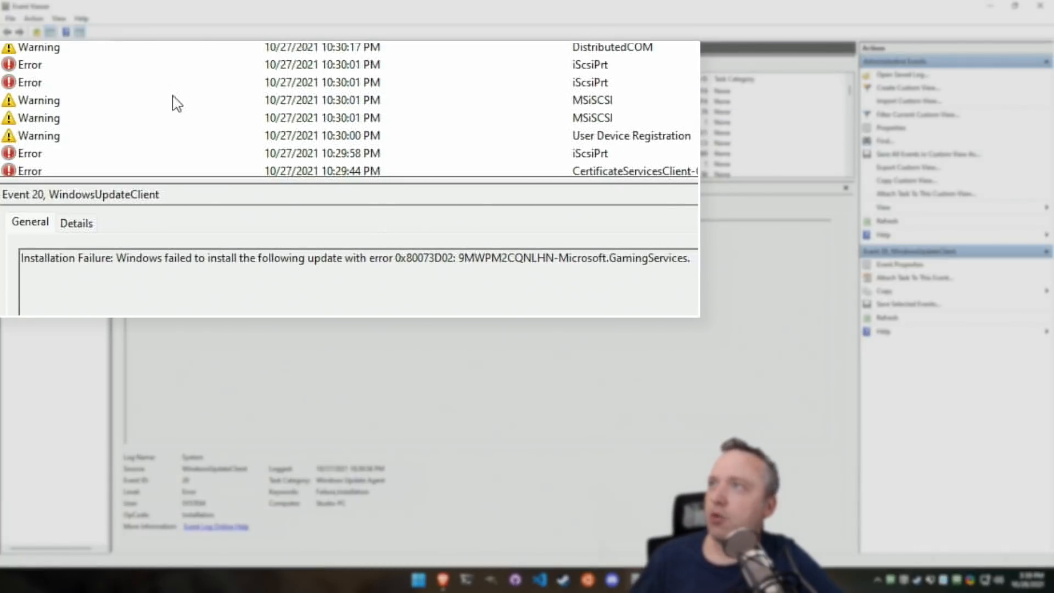
{"action": "left_click", "coordinate": [323, 65]}
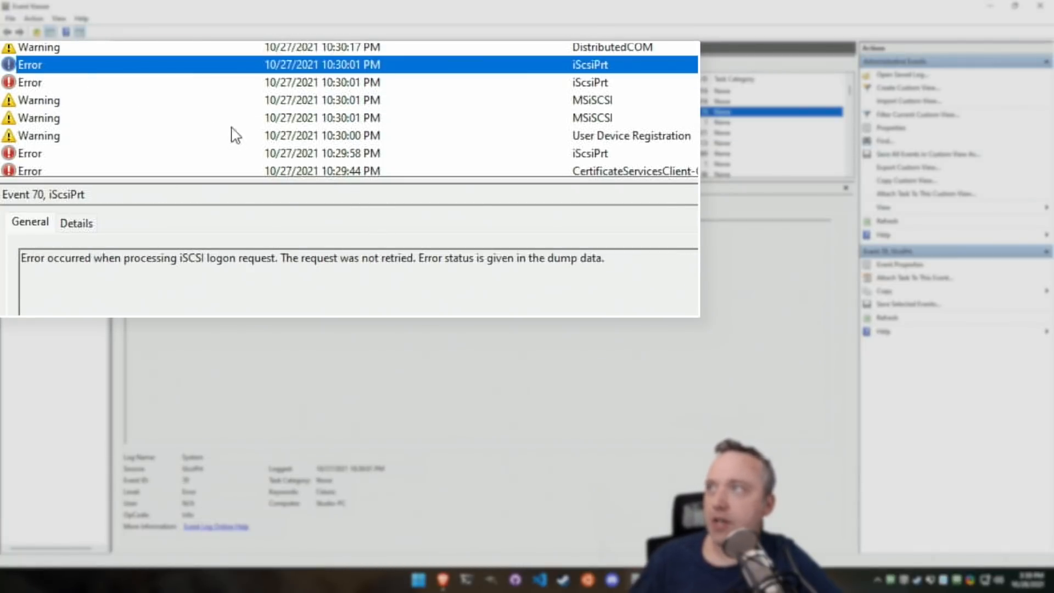
{"action": "mouse_move", "coordinate": [253, 247]}
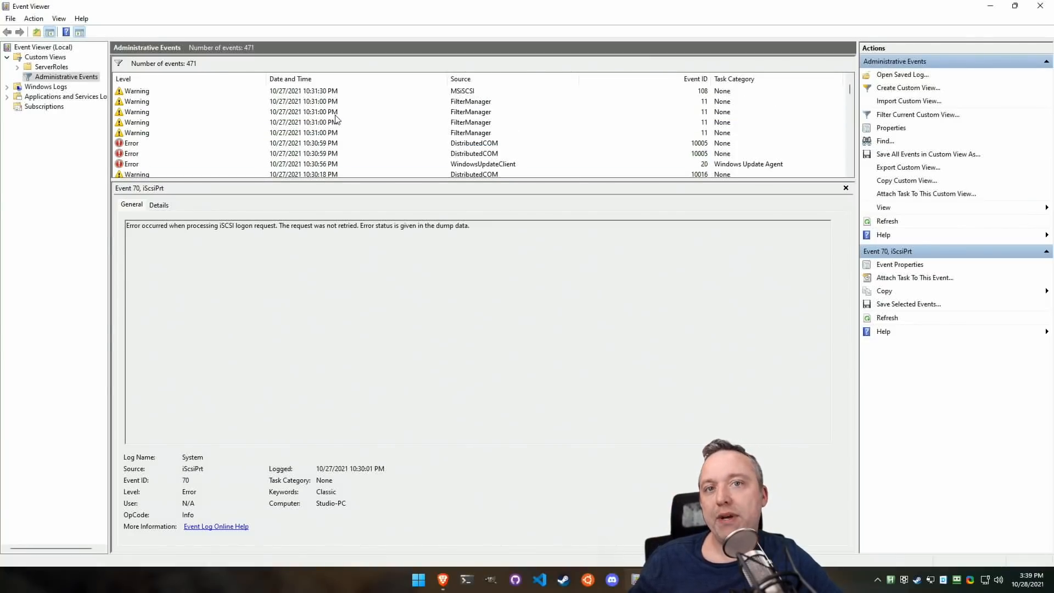
{"action": "scroll", "scroll_direction": "down", "scroll_amount": 3}
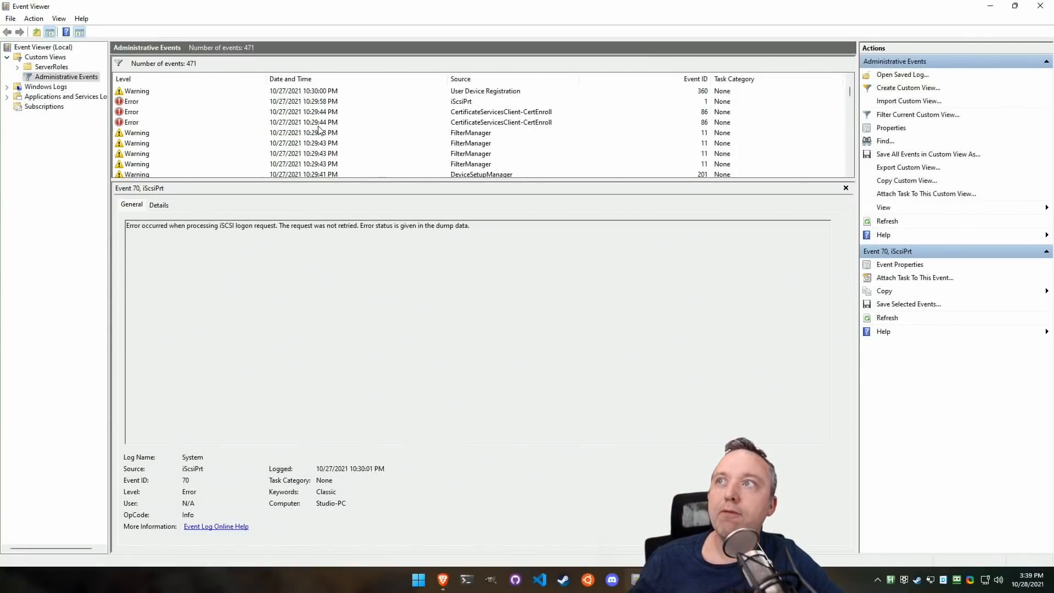
{"action": "mouse_move", "coordinate": [171, 147]}
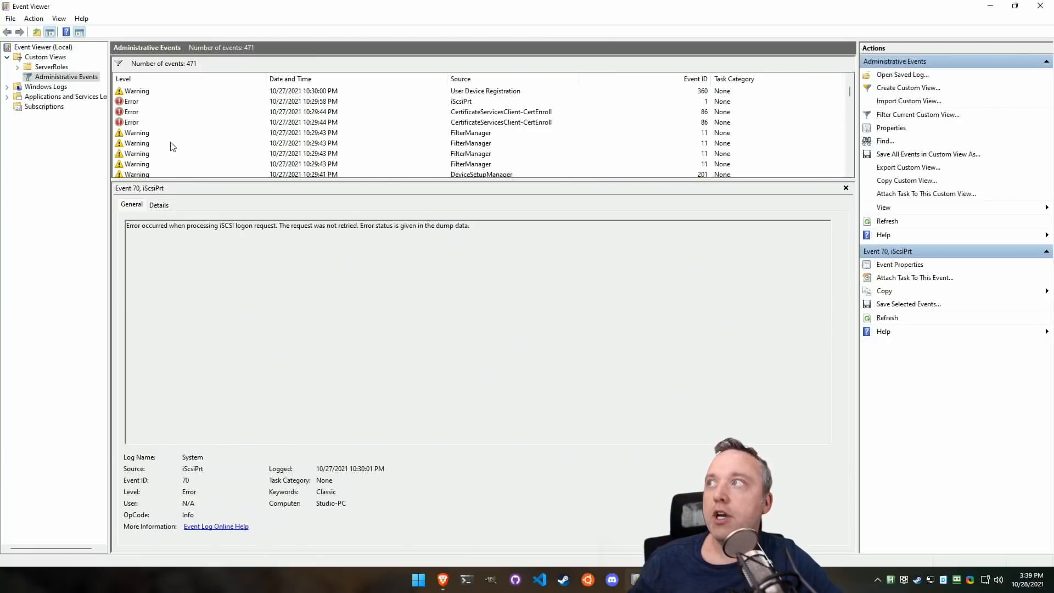
{"action": "mouse_move", "coordinate": [138, 117]}
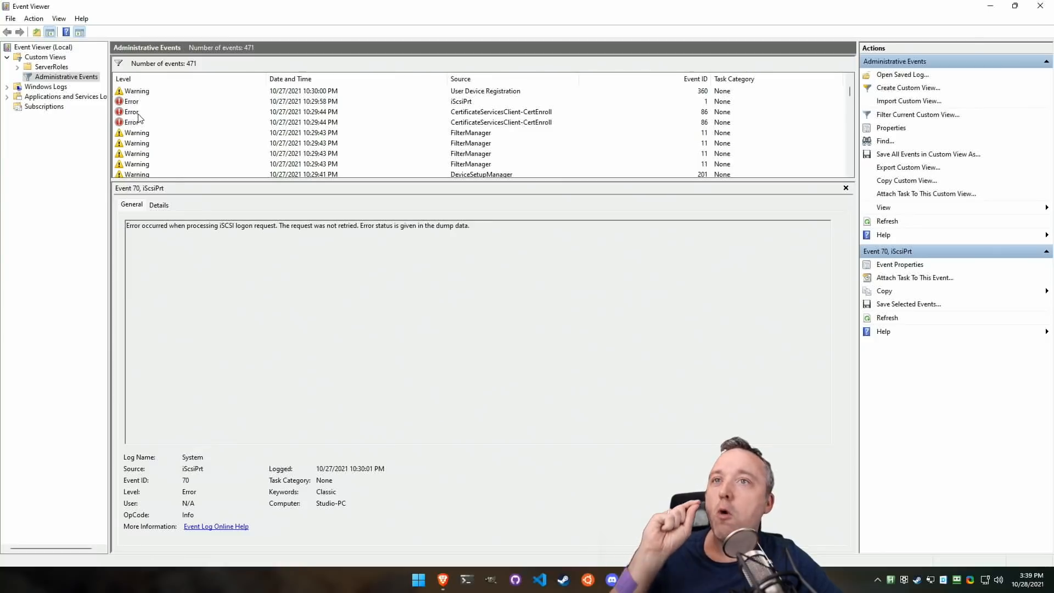
{"action": "mouse_move", "coordinate": [143, 121]}
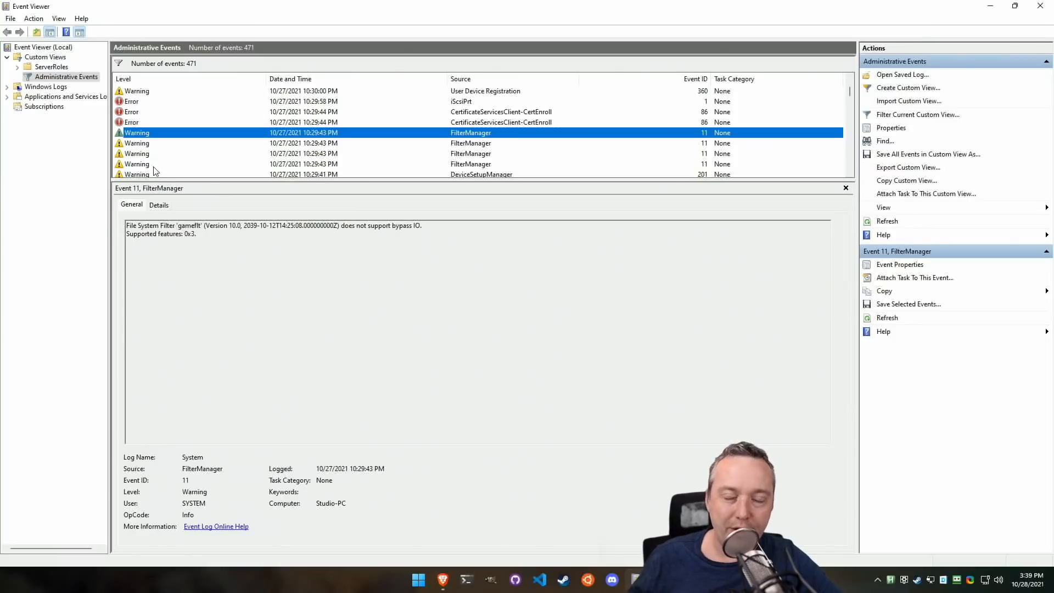
{"action": "mouse_move", "coordinate": [168, 168]}
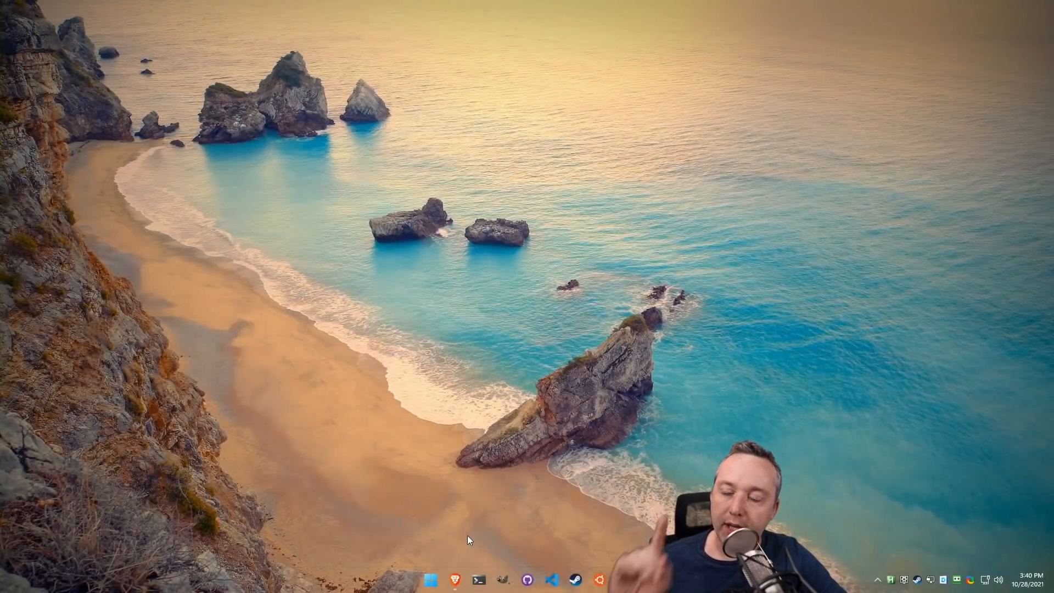
Return to the Resplendence Free Downloads page and reach its Crash Analysis Tools section with WhoCrashed 6.70
{"action": "left_click", "coordinate": [455, 580]}
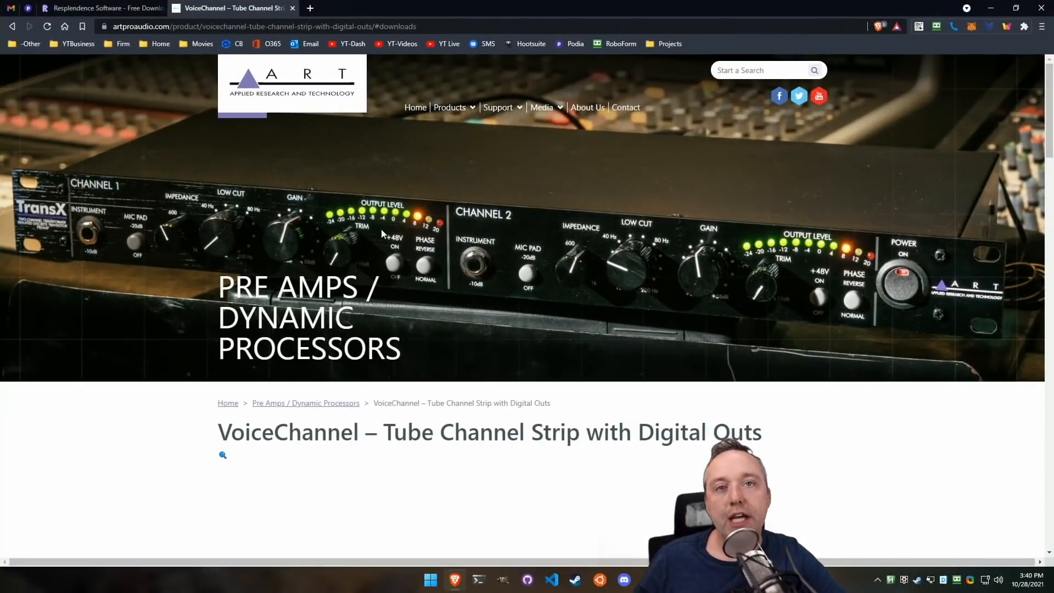
{"action": "left_click", "coordinate": [101, 8]}
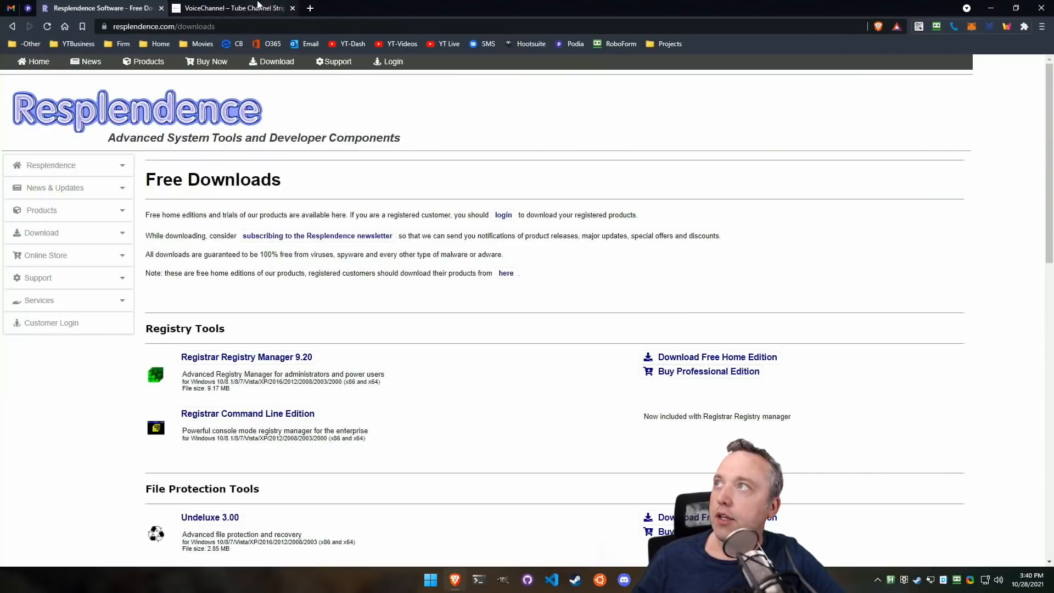
{"action": "left_click", "coordinate": [231, 8]}
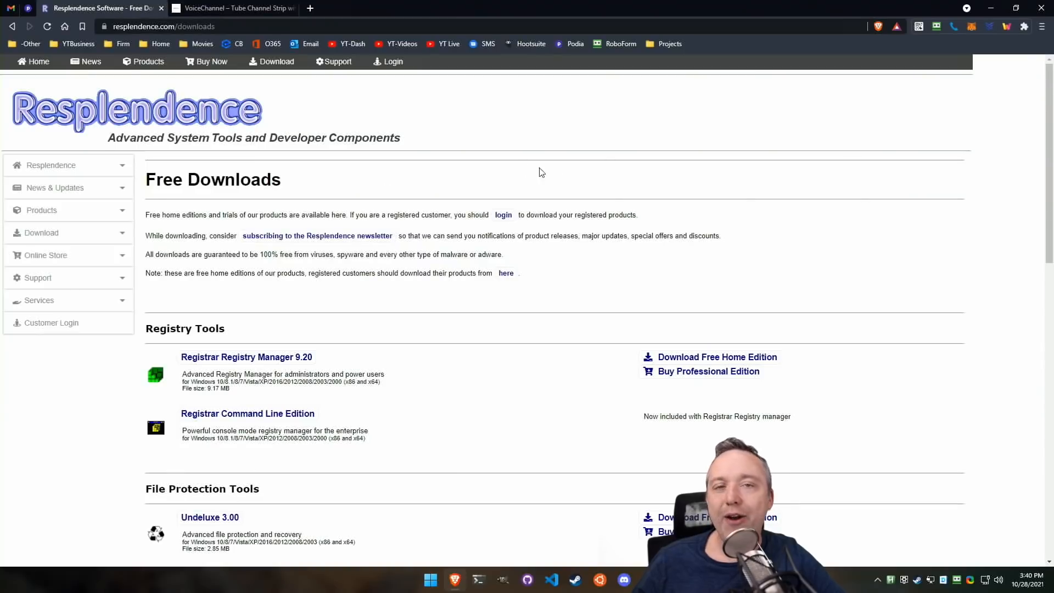
{"action": "mouse_move", "coordinate": [282, 160]}
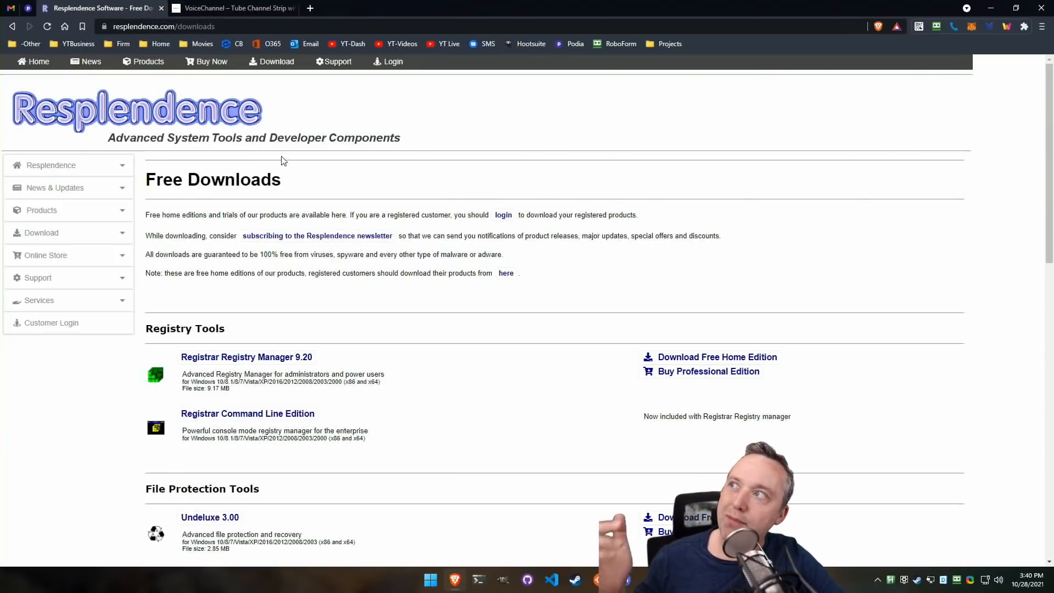
{"action": "scroll", "scroll_direction": "down", "scroll_amount": 3}
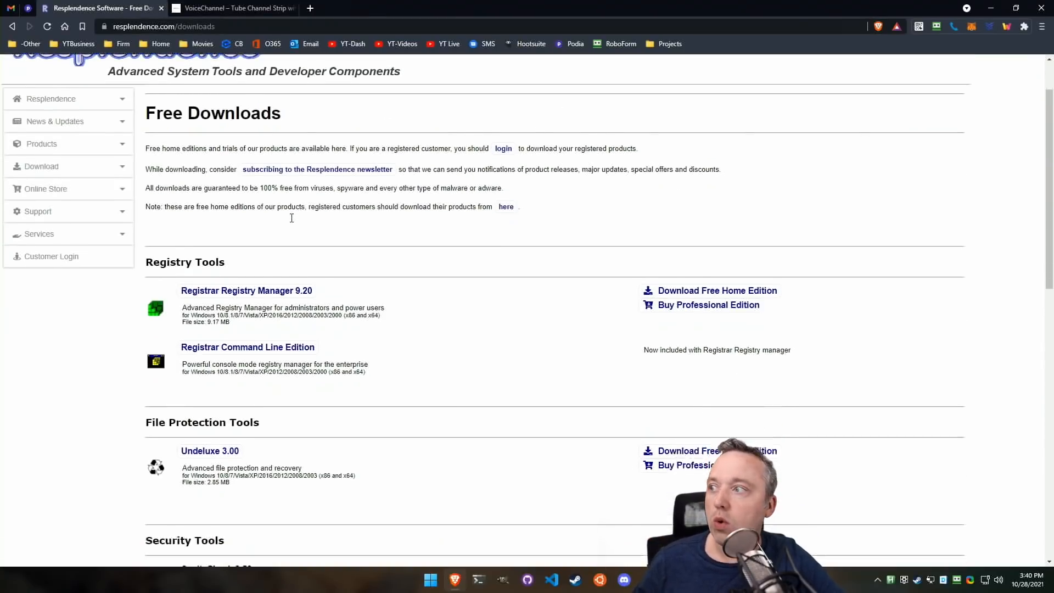
{"action": "scroll", "scroll_direction": "down", "scroll_amount": 3}
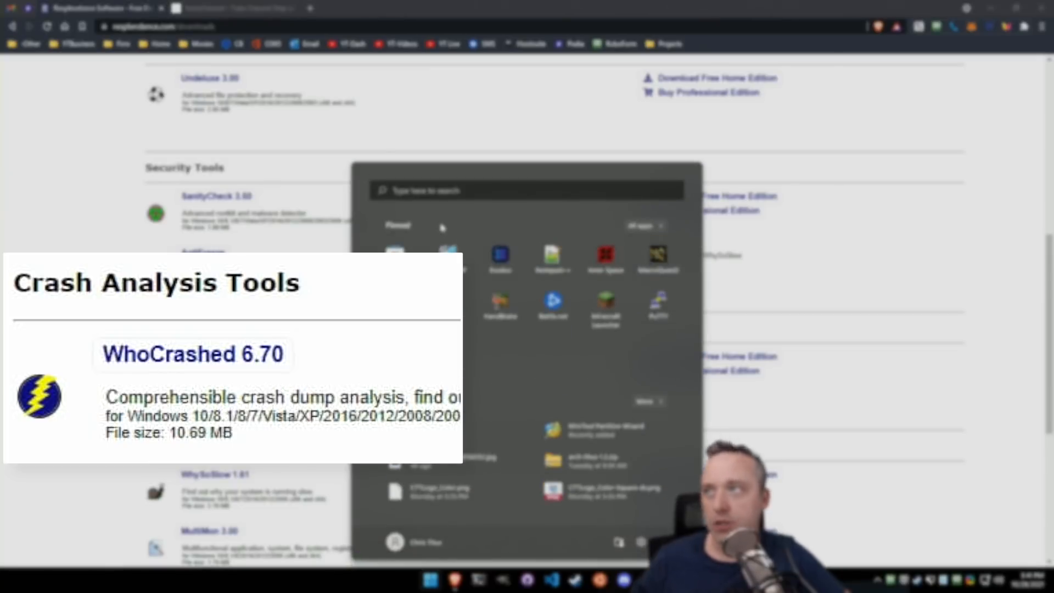
Search Start for 'whoCrashed', launch it, run Analyze and dismiss the report notice
{"action": "type", "text": "whoCrashed"}
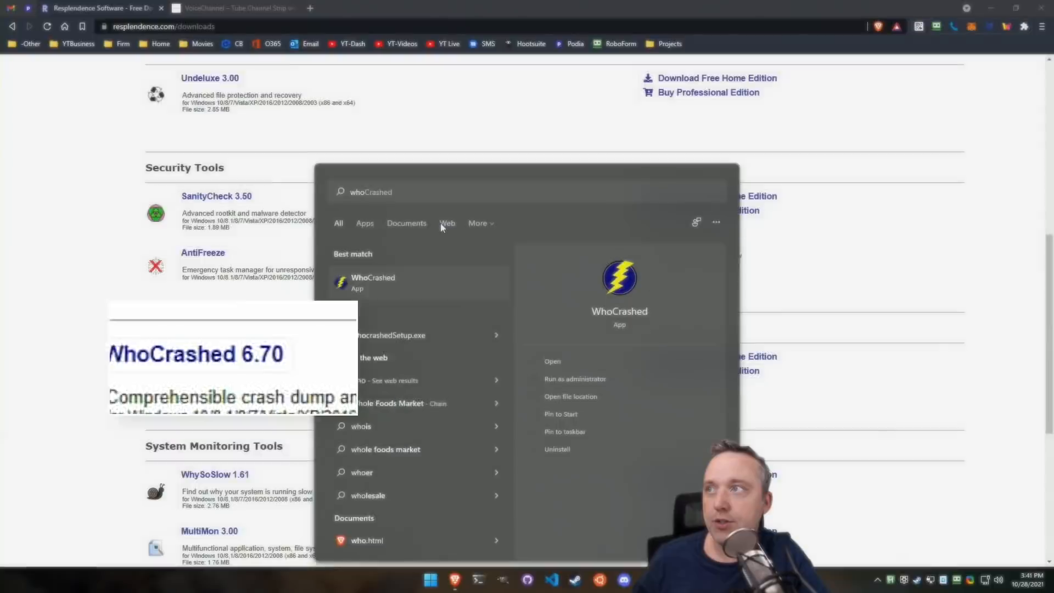
{"action": "left_click", "coordinate": [553, 361]}
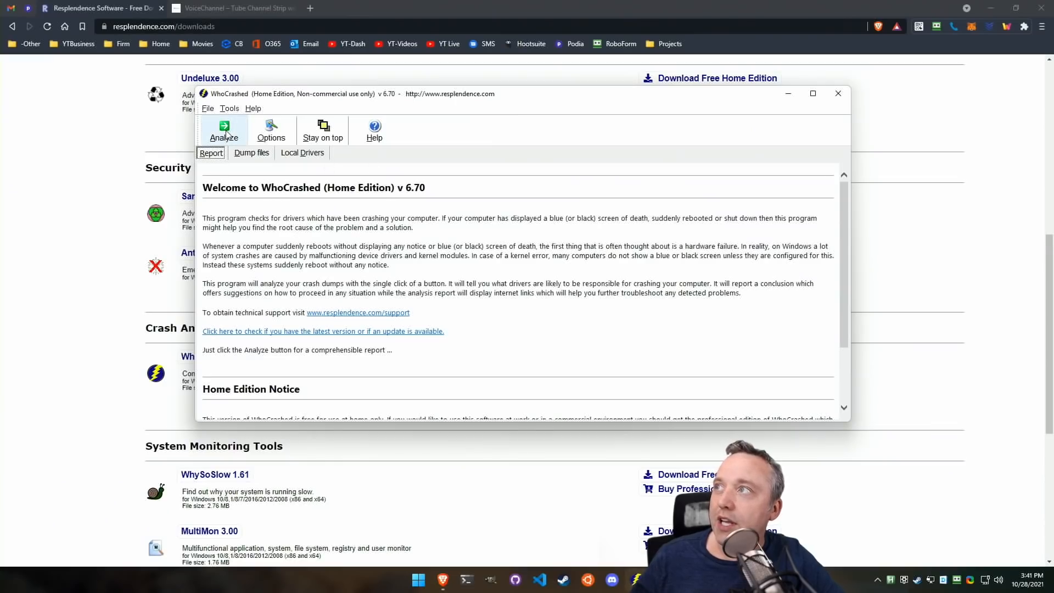
{"action": "left_click", "coordinate": [224, 130]}
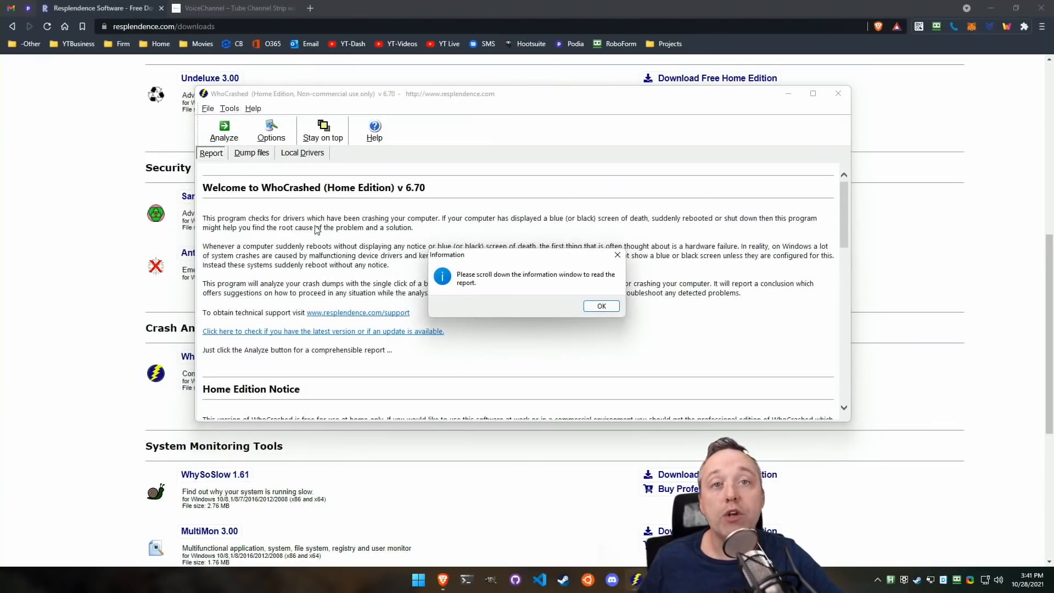
{"action": "left_click", "coordinate": [600, 307]}
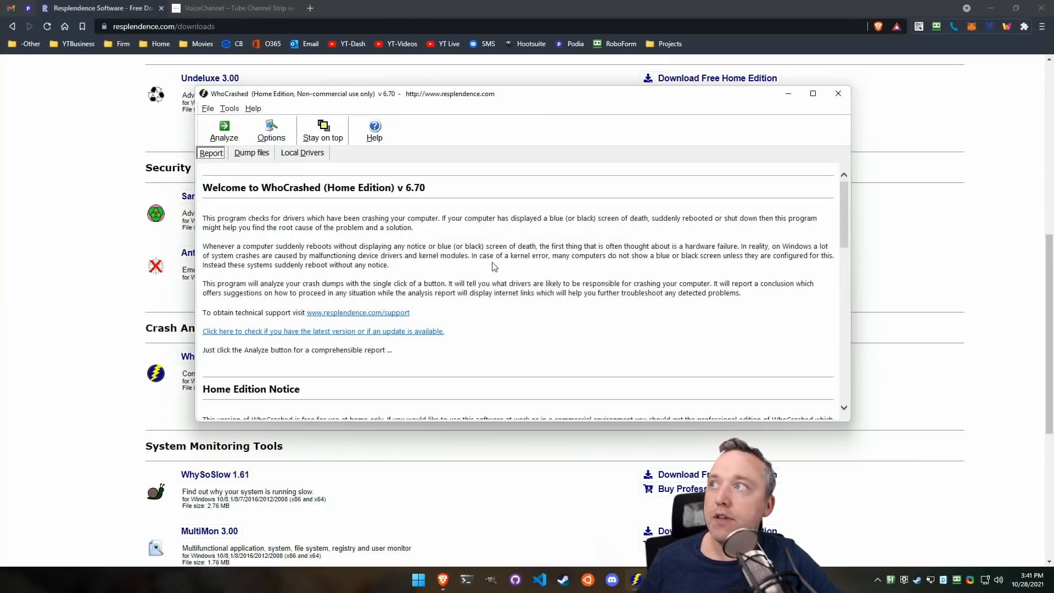
Reach the Crash Dump Analysis and highlight the 10/4/2021 crash blamed on ntkrnlmp.exe
{"action": "scroll", "scroll_direction": "down", "scroll_amount": 3}
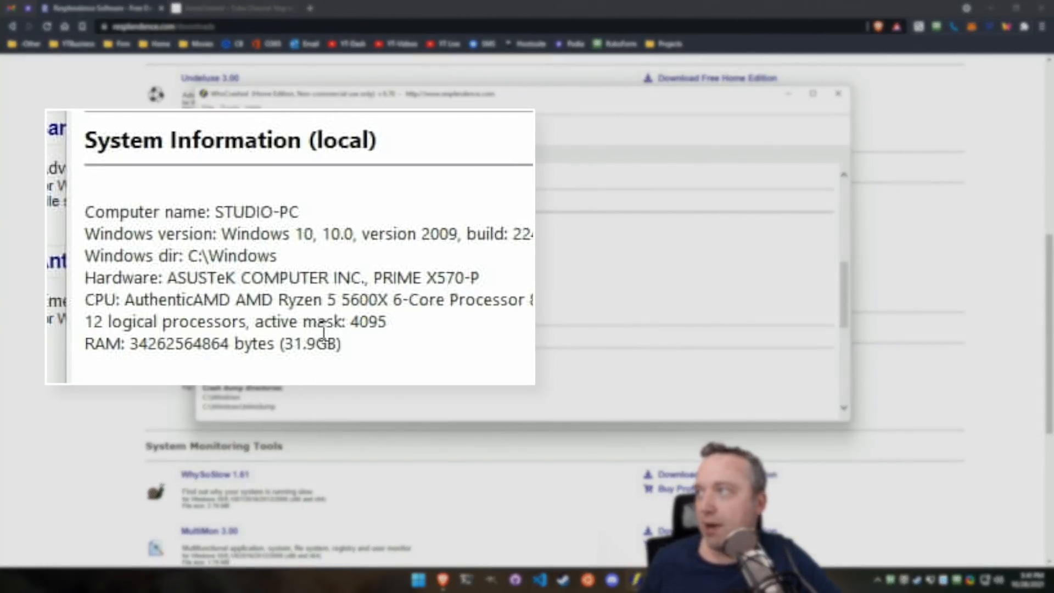
{"action": "scroll", "scroll_direction": "down", "scroll_amount": 3}
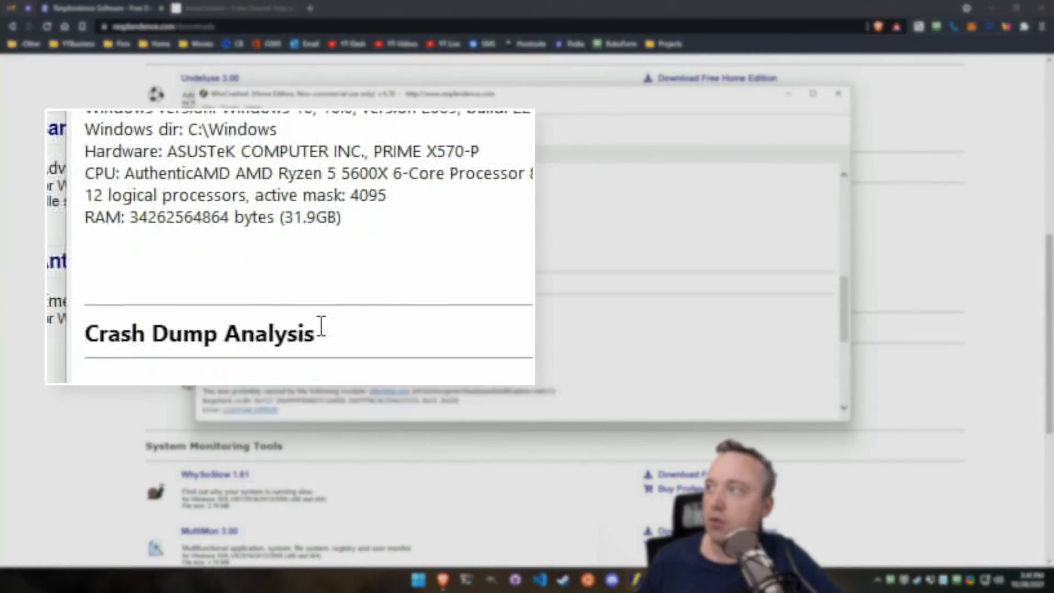
{"action": "scroll", "scroll_direction": "down", "scroll_amount": 3}
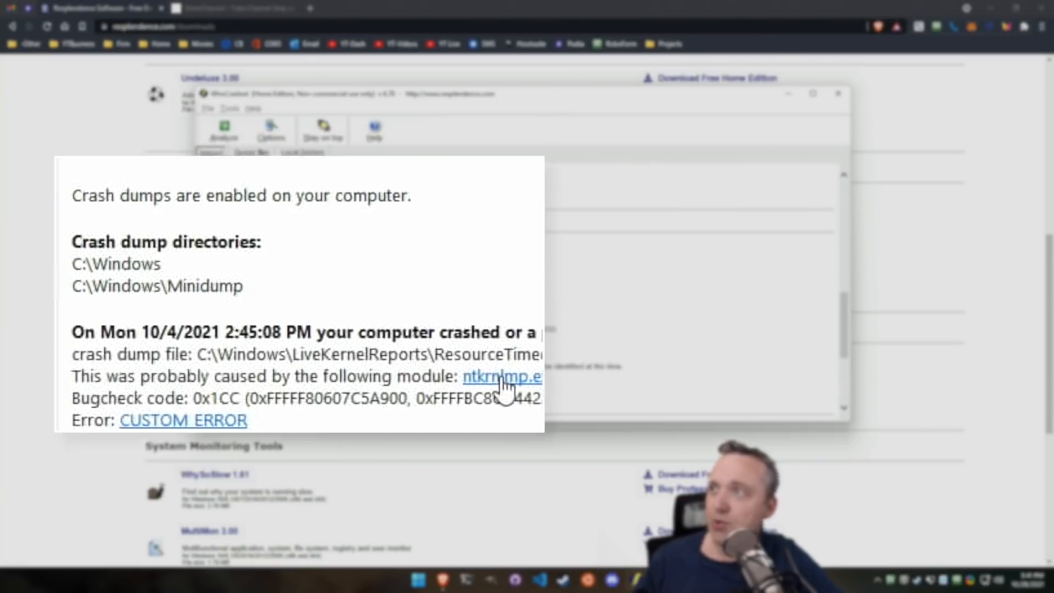
{"action": "double_click", "coordinate": [175, 330]}
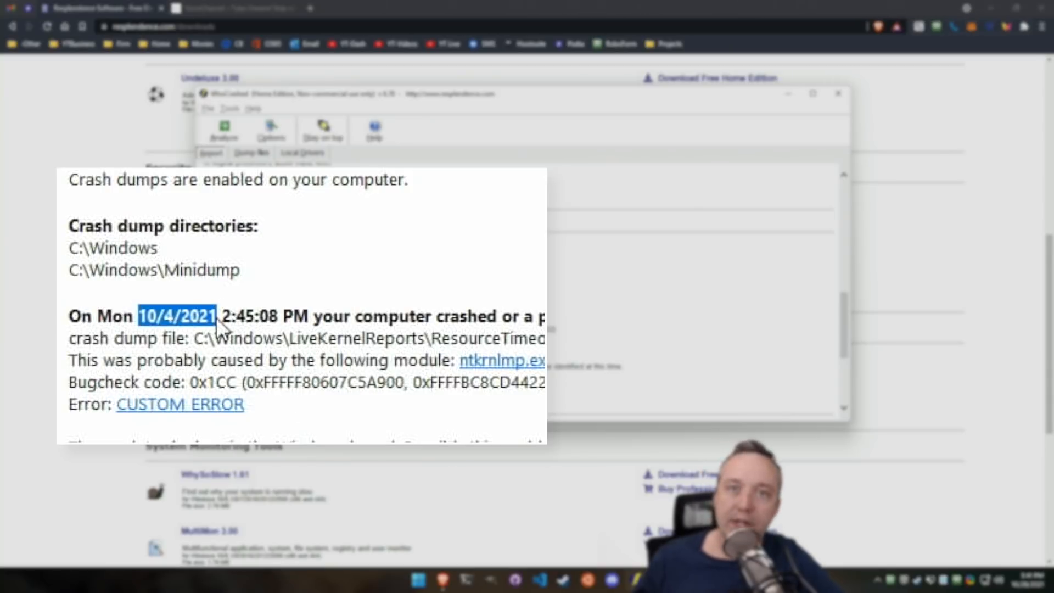
{"action": "mouse_move", "coordinate": [339, 320]}
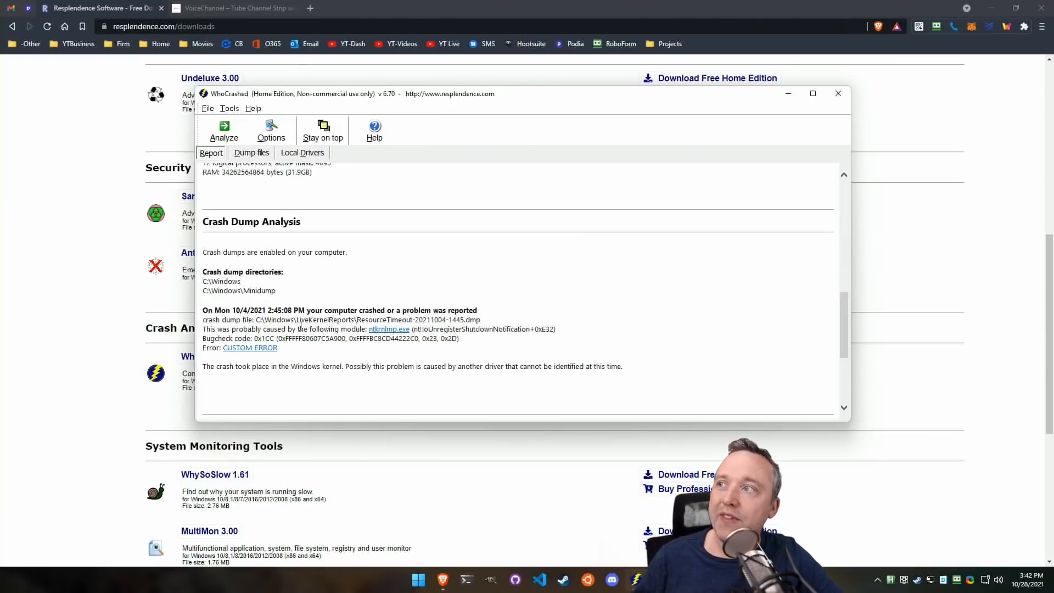
{"action": "double_click", "coordinate": [319, 329]}
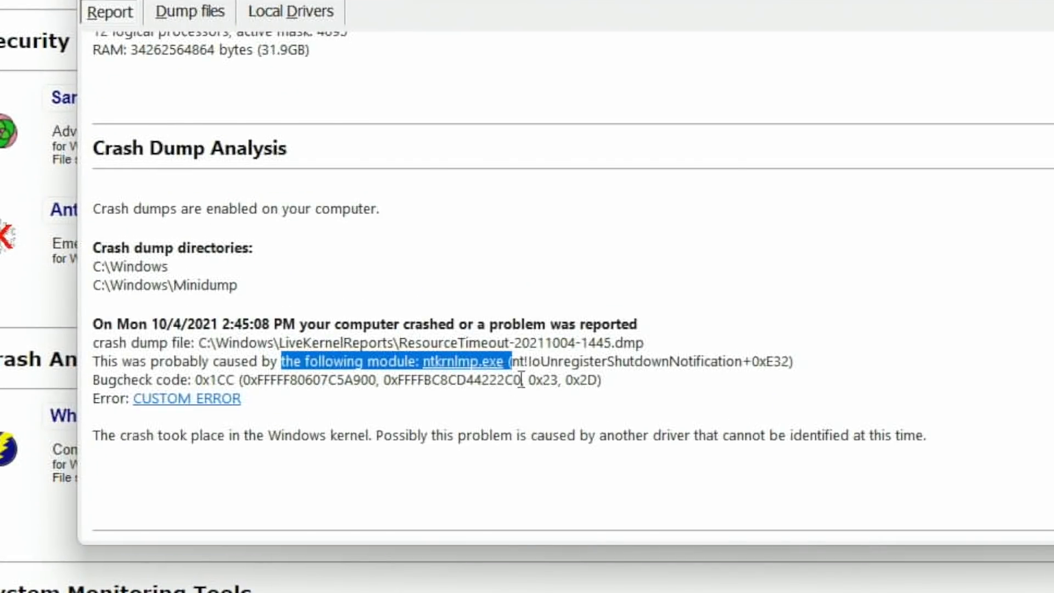
{"action": "mouse_move", "coordinate": [477, 363]}
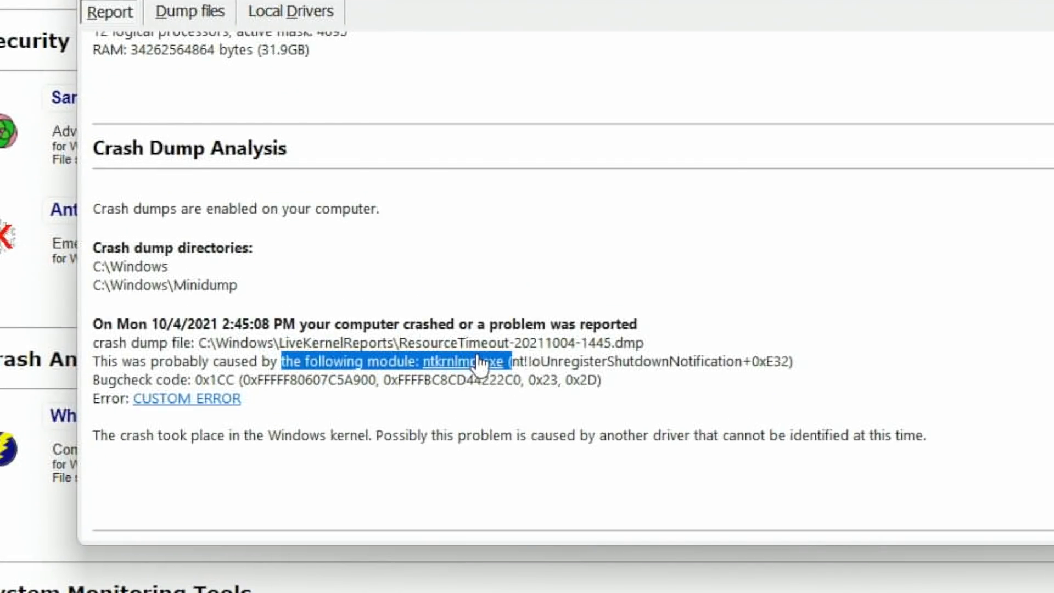
{"action": "mouse_move", "coordinate": [306, 333]}
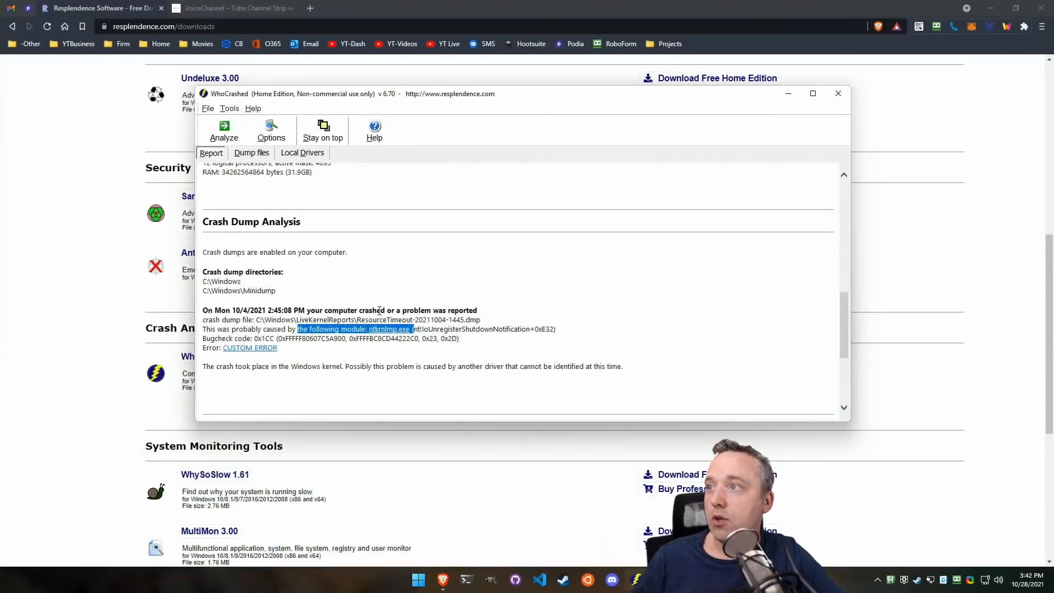
{"action": "right_click", "coordinate": [417, 579]}
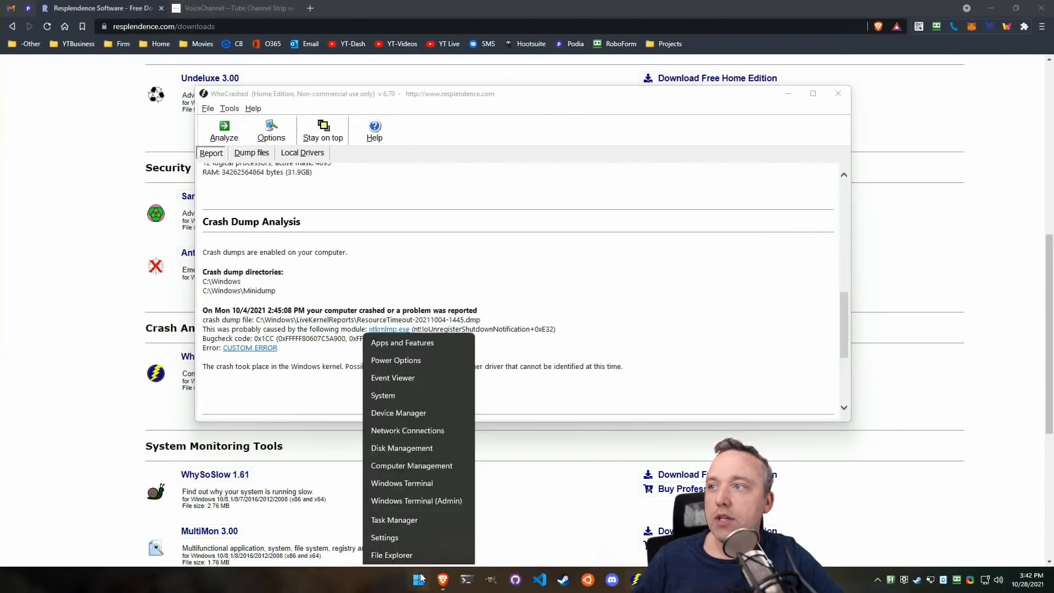
Launch Device Manager and open the USB AUDIO DAC properties under Sound, video and game controllers
{"action": "left_click", "coordinate": [398, 413]}
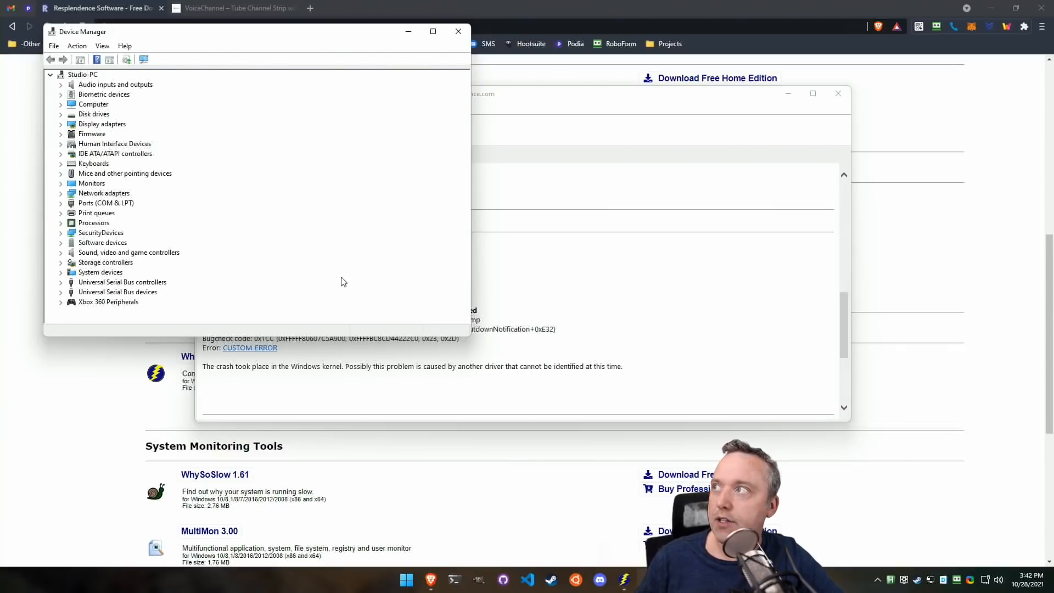
{"action": "left_click", "coordinate": [61, 253]}
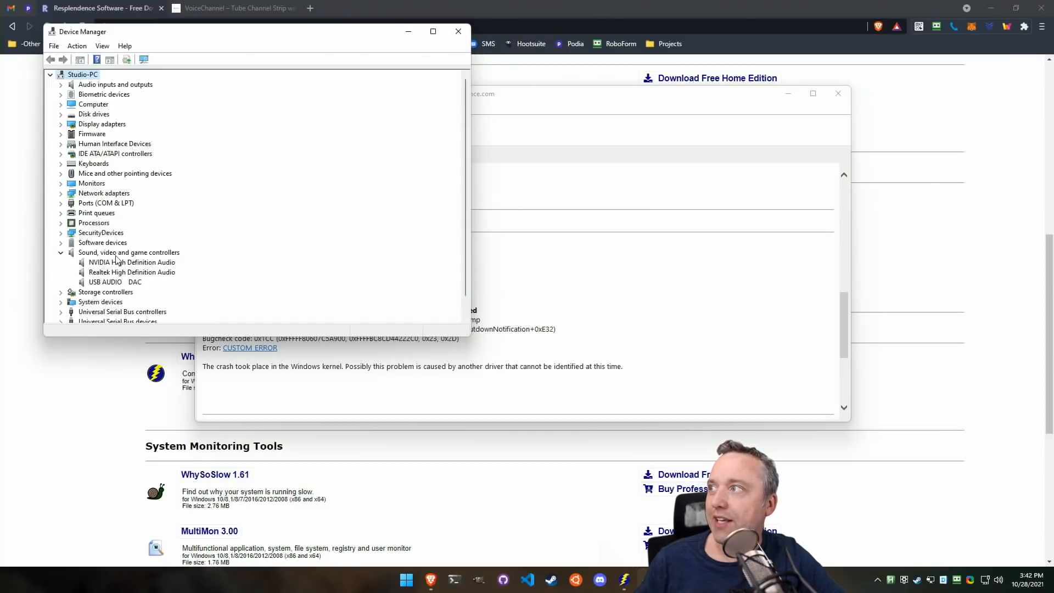
{"action": "mouse_move", "coordinate": [121, 286]}
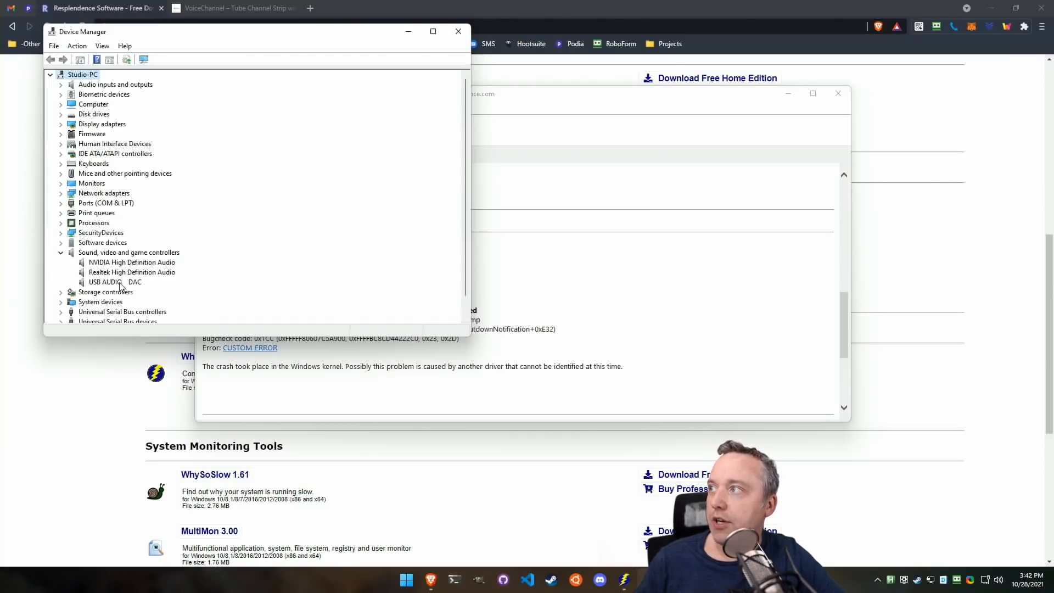
{"action": "right_click", "coordinate": [108, 282]}
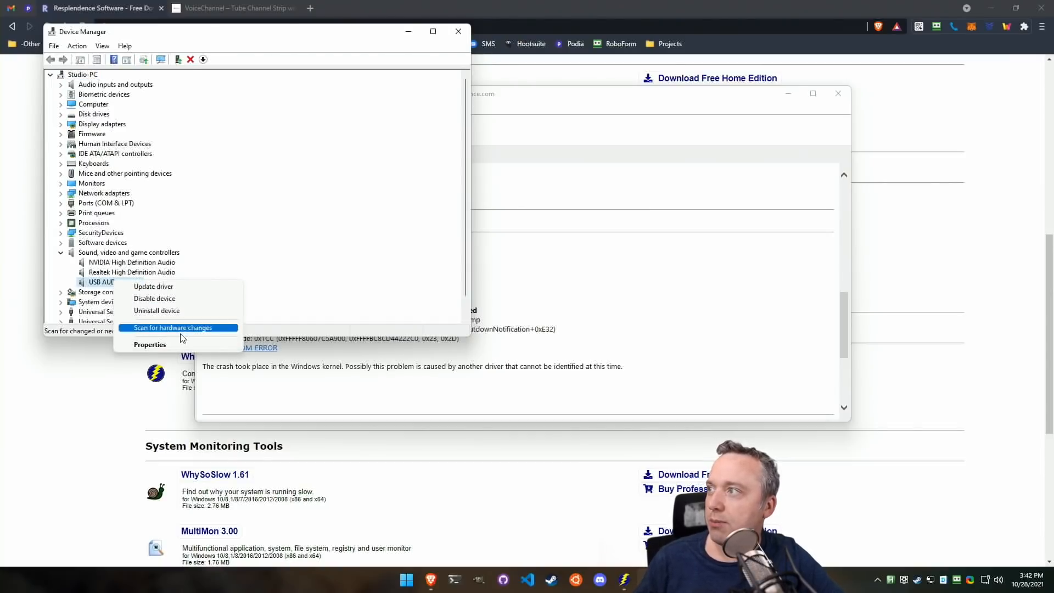
{"action": "left_click", "coordinate": [150, 343]}
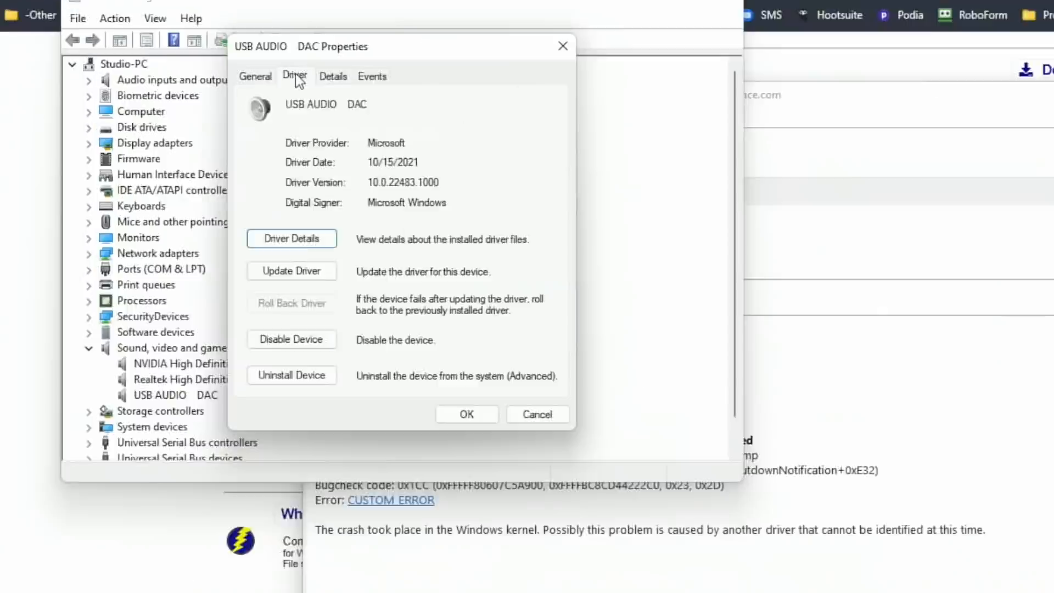
Inspect the DAC's Microsoft driver dated 10/15/2021, version 10.0.22483.1000, and its driver files
{"action": "left_click", "coordinate": [291, 239]}
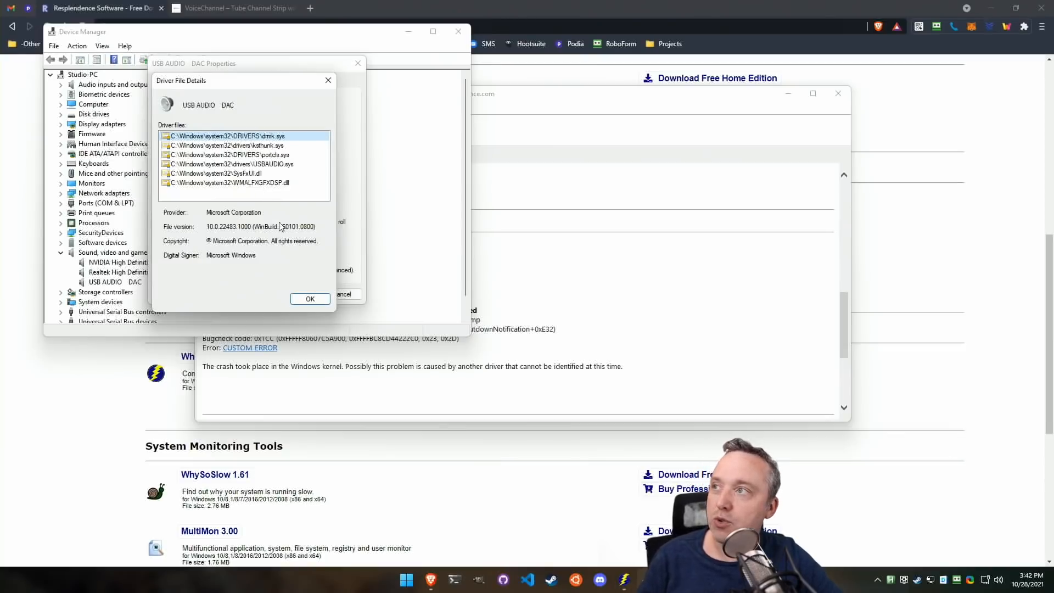
{"action": "left_click", "coordinate": [310, 298]}
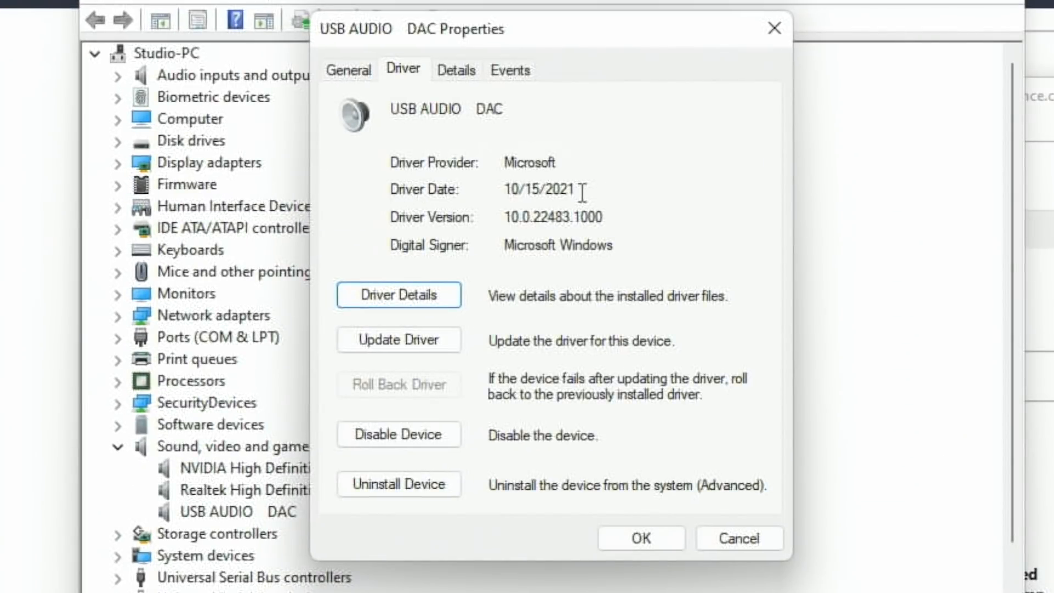
{"action": "mouse_move", "coordinate": [538, 190]}
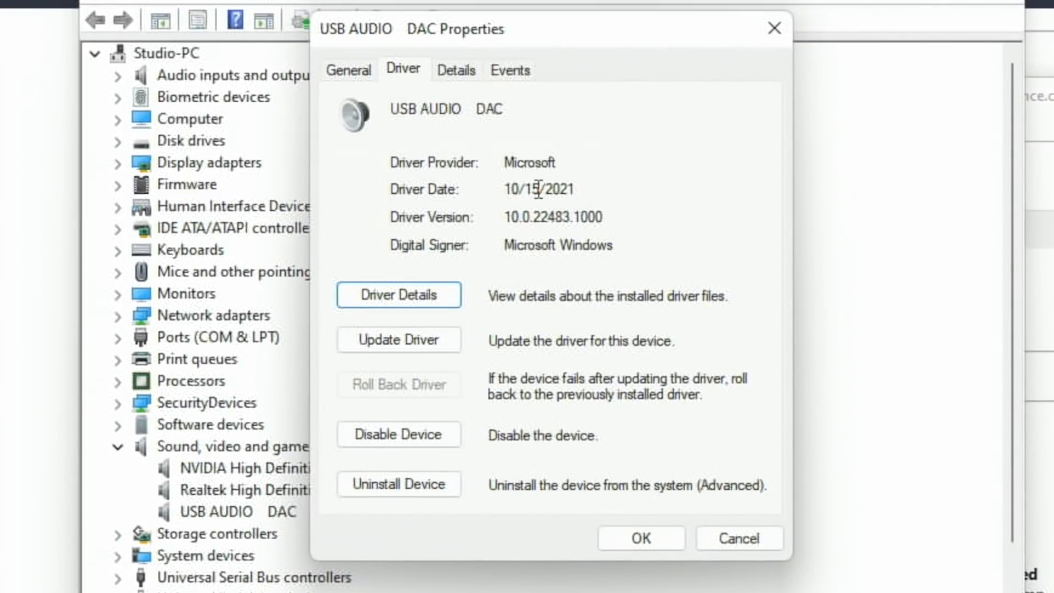
{"action": "mouse_move", "coordinate": [542, 198]}
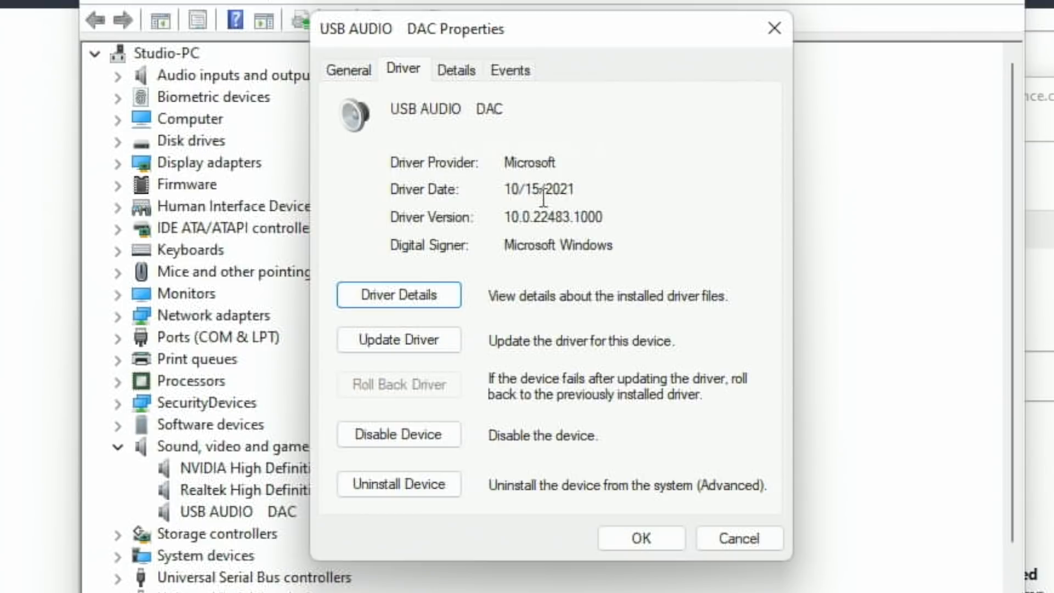
{"action": "mouse_move", "coordinate": [498, 156]}
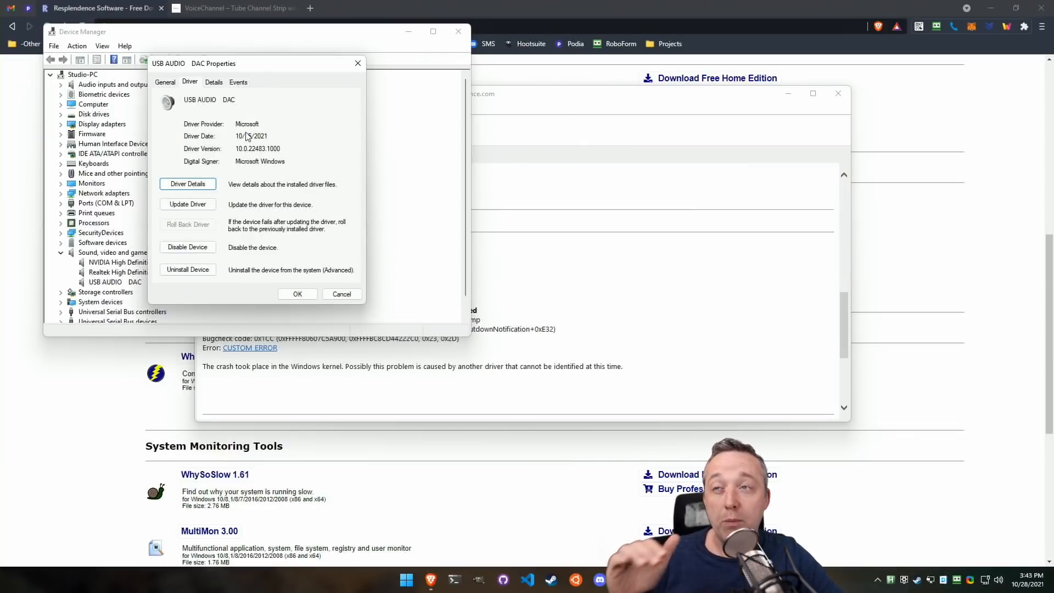
{"action": "mouse_move", "coordinate": [246, 134]}
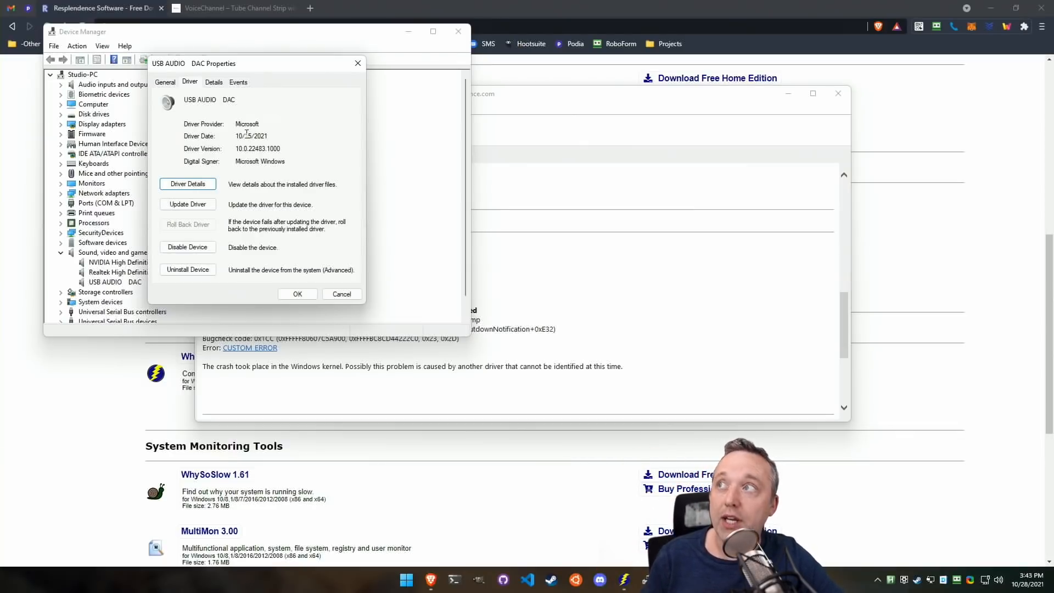
{"action": "mouse_move", "coordinate": [280, 195]}
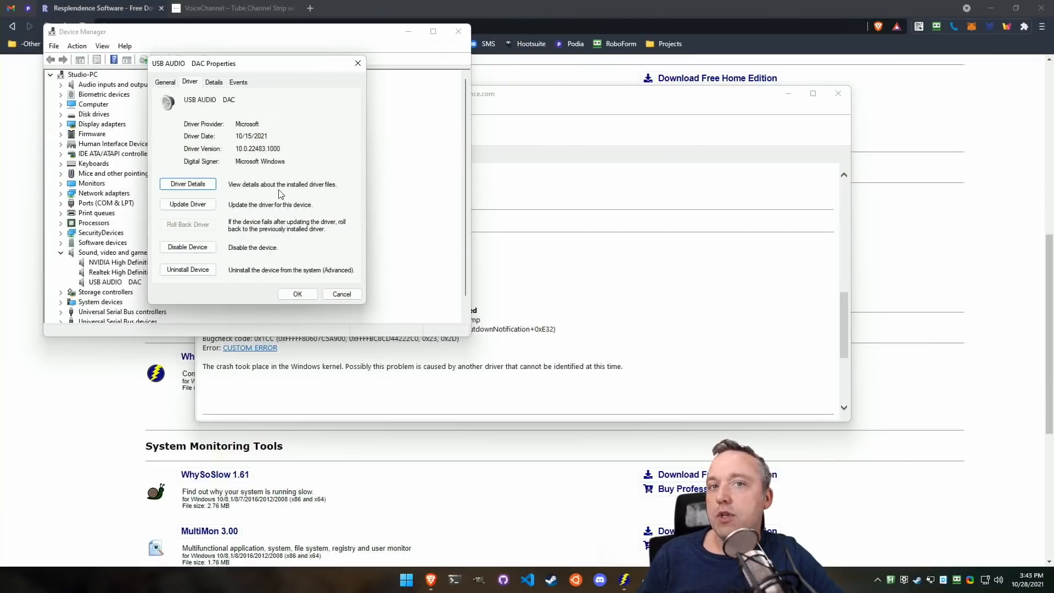
{"action": "mouse_move", "coordinate": [266, 203]}
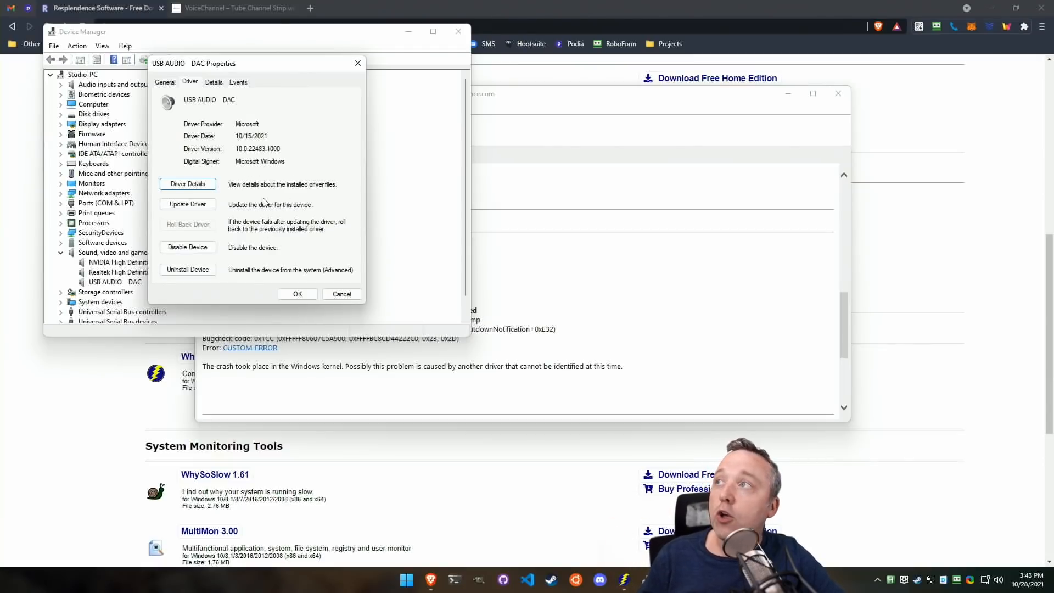
{"action": "mouse_move", "coordinate": [233, 162]}
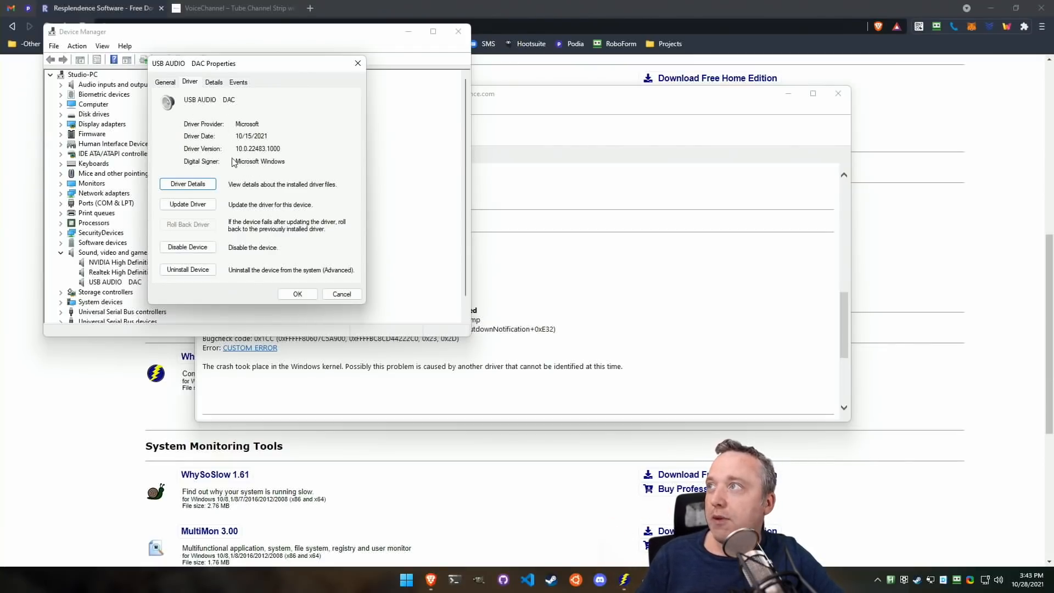
{"action": "left_click", "coordinate": [188, 183]}
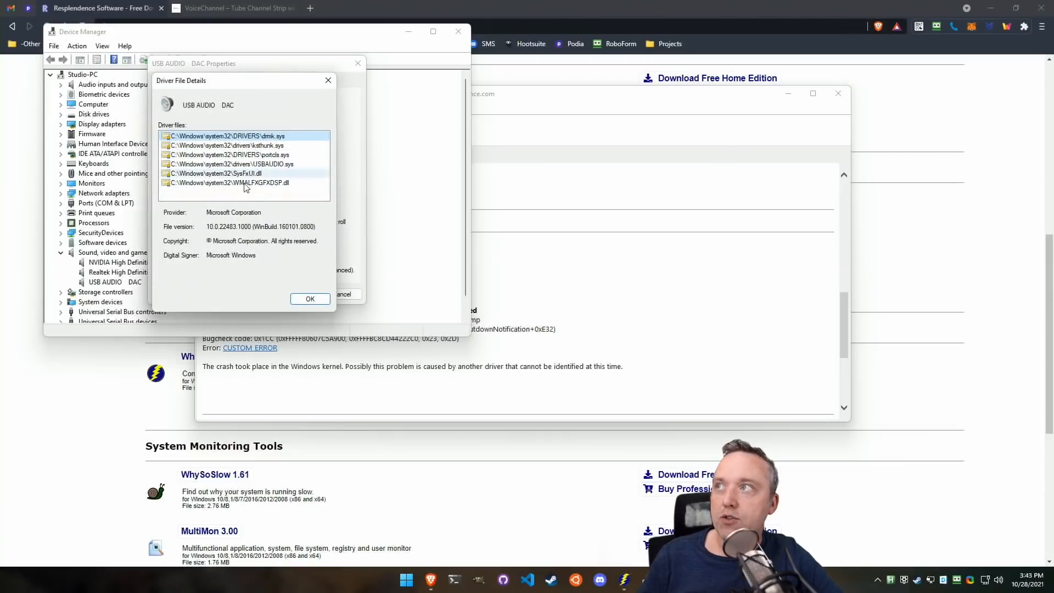
{"action": "left_click", "coordinate": [310, 298]}
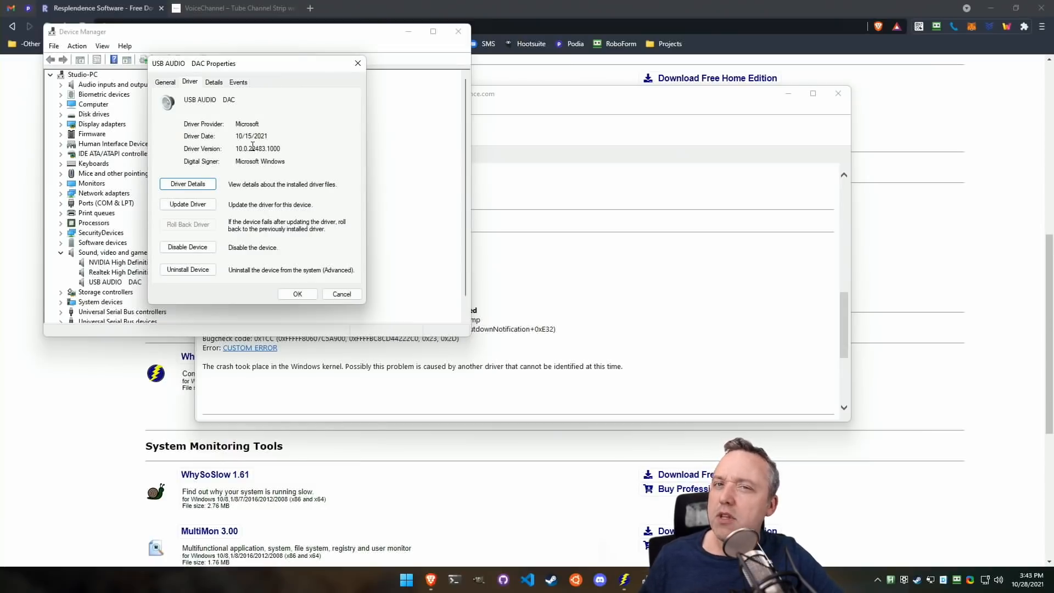
{"action": "mouse_move", "coordinate": [317, 252]}
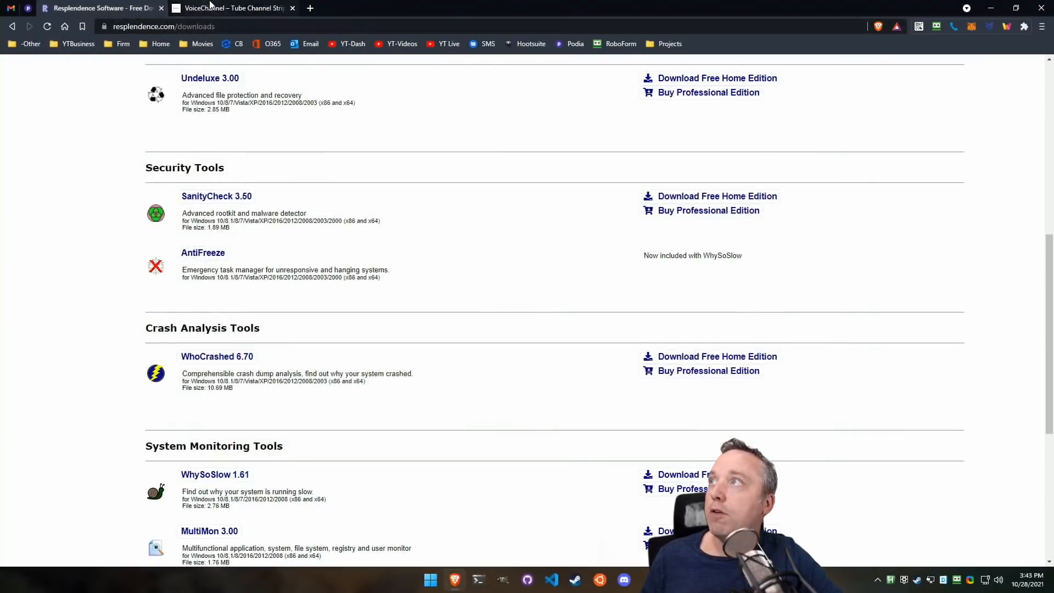
Show the ART VoiceChannel product page down to its Overview and Downloads tabs
{"action": "left_click", "coordinate": [232, 8]}
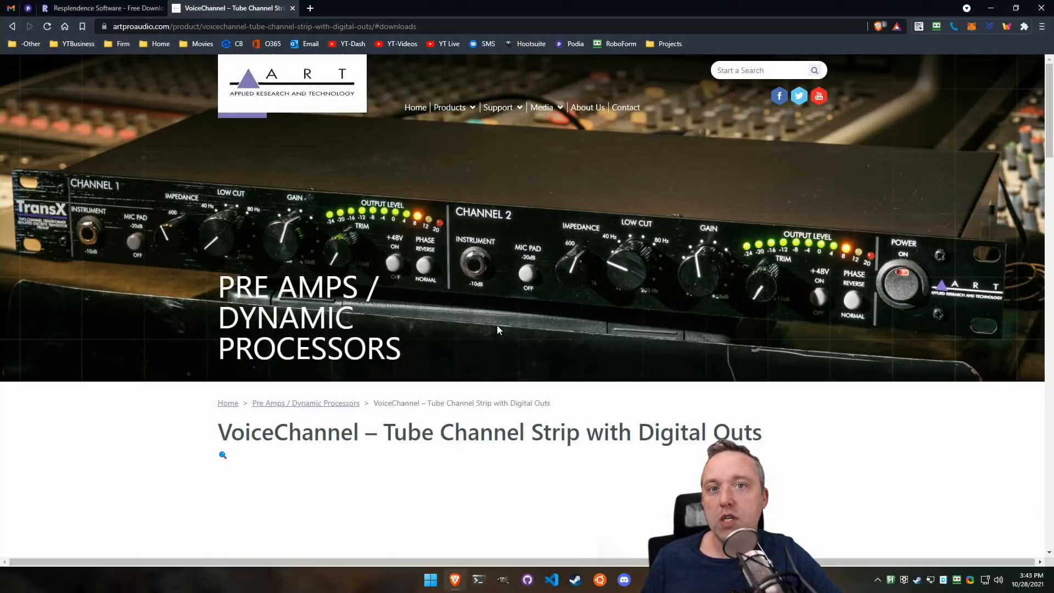
{"action": "scroll", "scroll_direction": "down", "scroll_amount": 3}
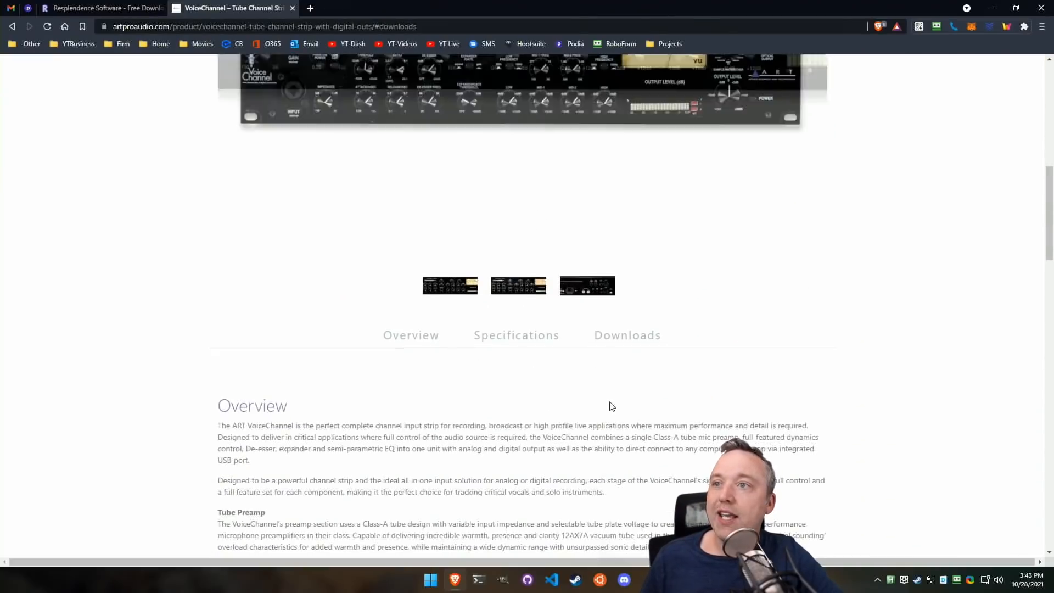
{"action": "scroll", "scroll_direction": "down", "scroll_amount": 3}
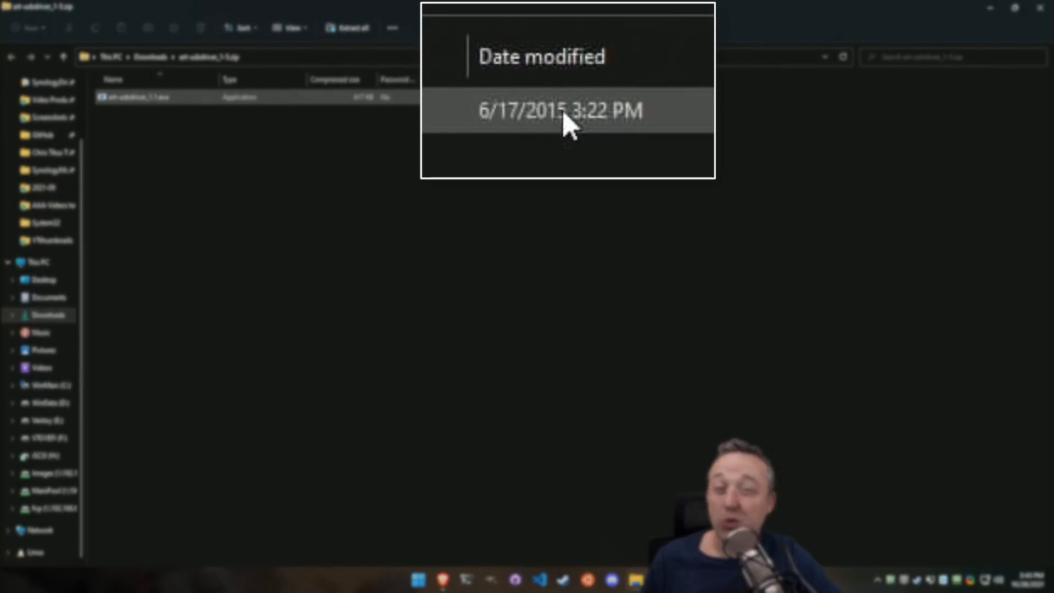
{"action": "mouse_move", "coordinate": [167, 99]}
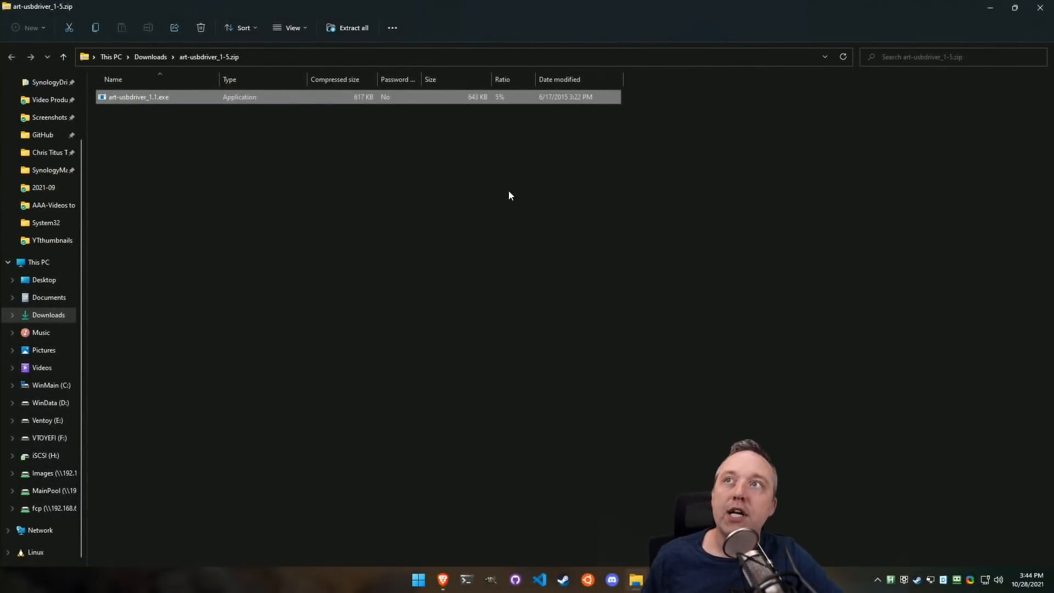
{"action": "mouse_move", "coordinate": [579, 203]}
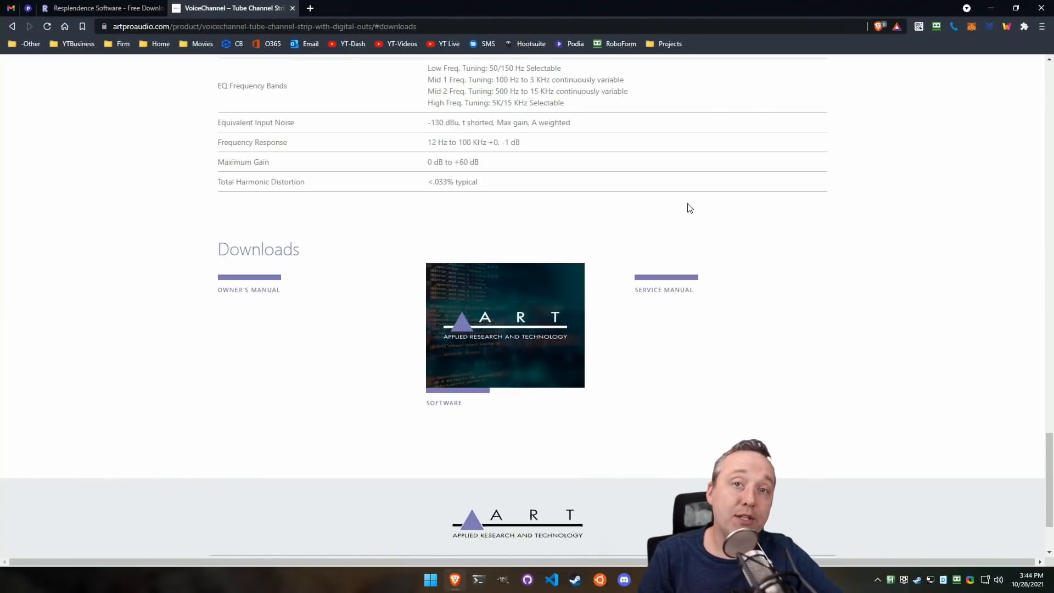
{"action": "mouse_move", "coordinate": [735, 361]}
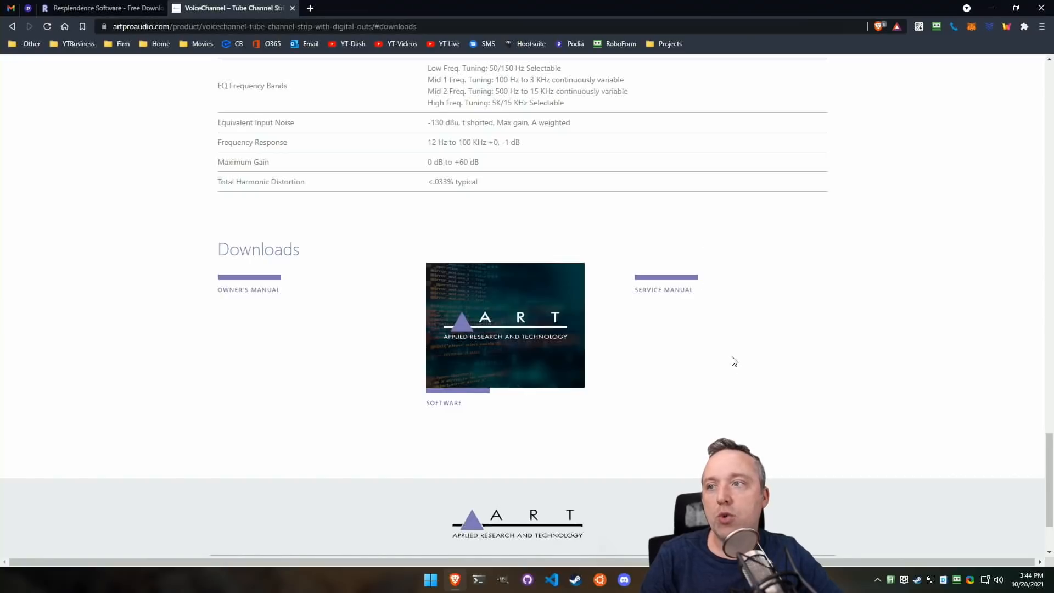
{"action": "mouse_move", "coordinate": [900, 490]}
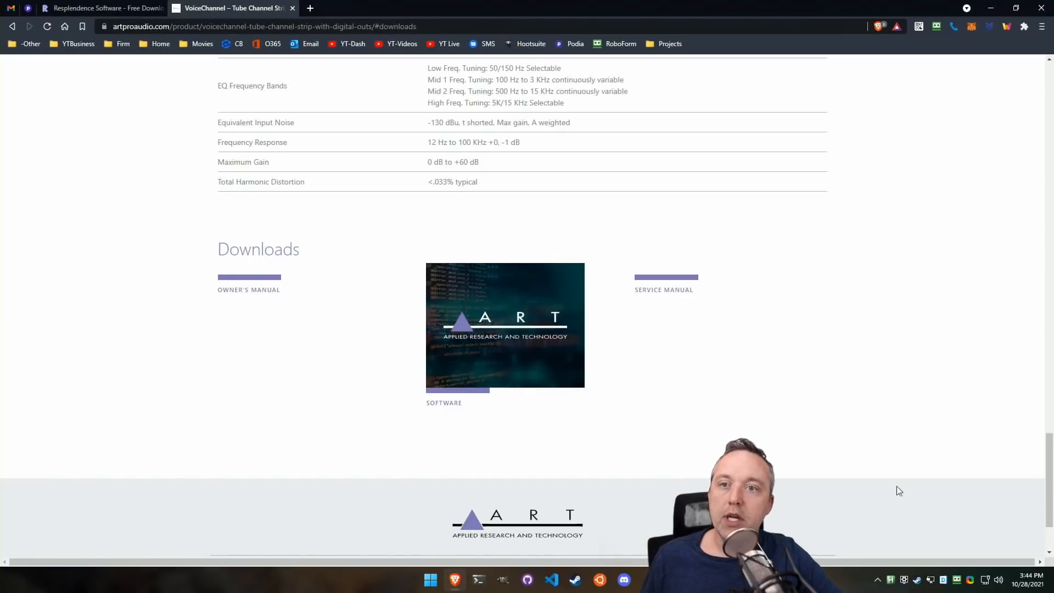
Check the taskbar speaker menu, then start entering 'control' in the Run box
{"action": "right_click", "coordinate": [999, 579]}
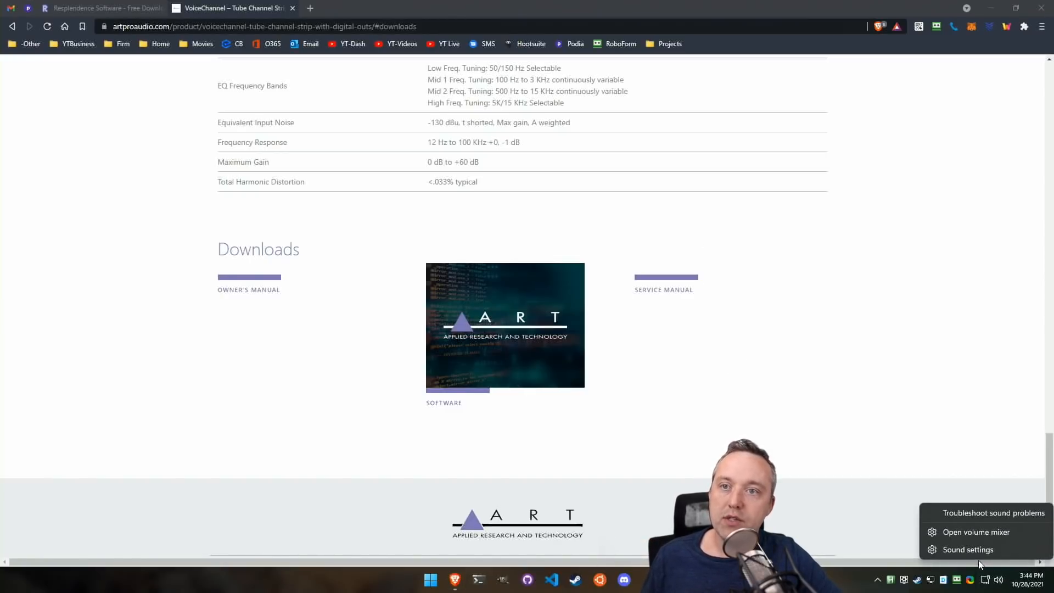
{"action": "left_click", "coordinate": [967, 549]}
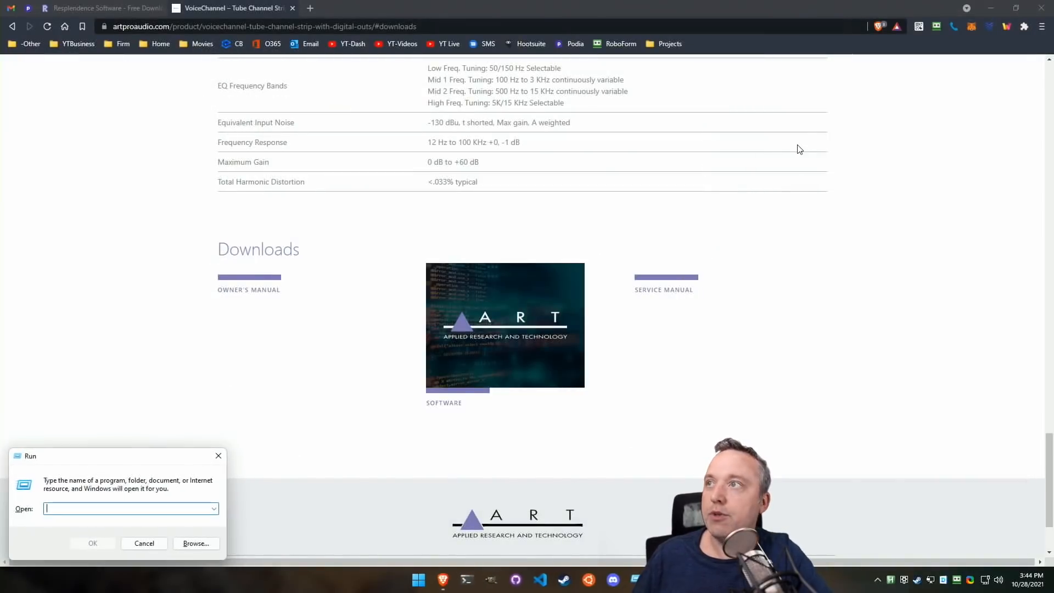
{"action": "type", "text": "contr"}
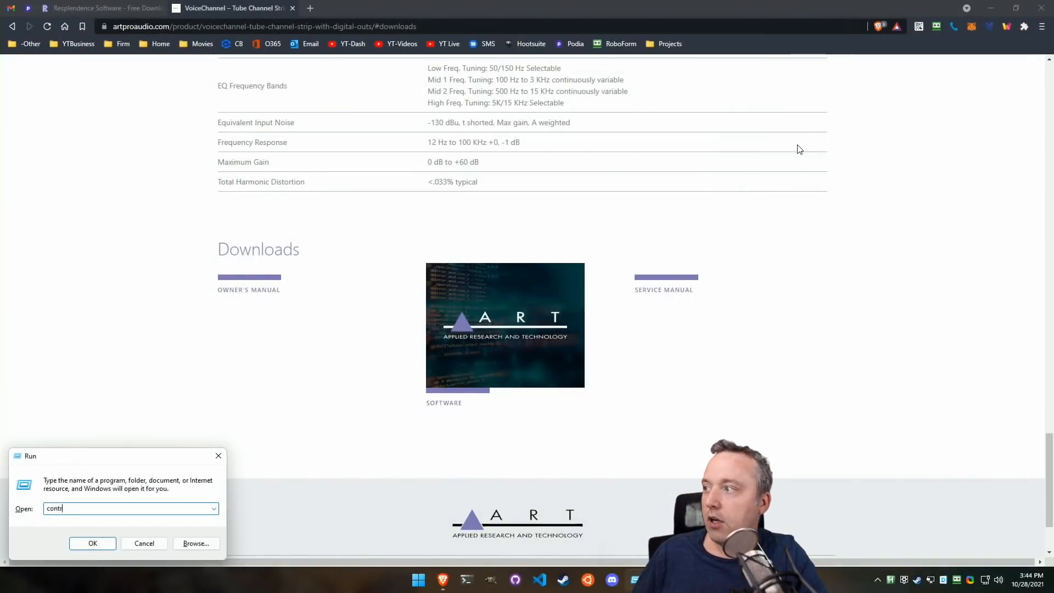
Launch Control Panel's Sound settings and disable the unused NVIDIA Output playback devices
{"action": "left_click", "coordinate": [92, 543]}
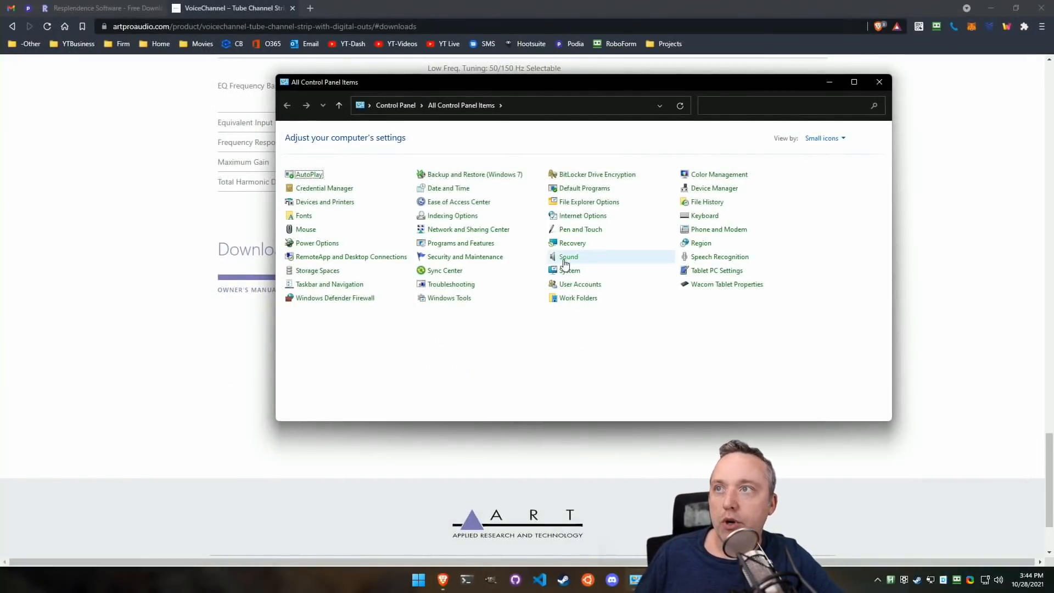
{"action": "double_click", "coordinate": [568, 257]}
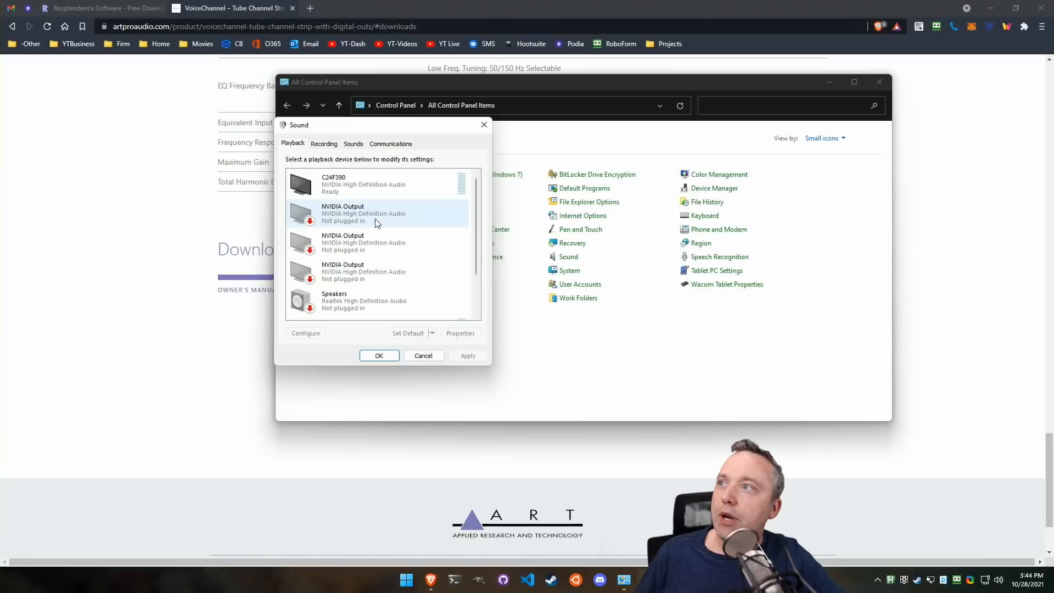
{"action": "mouse_move", "coordinate": [358, 222]}
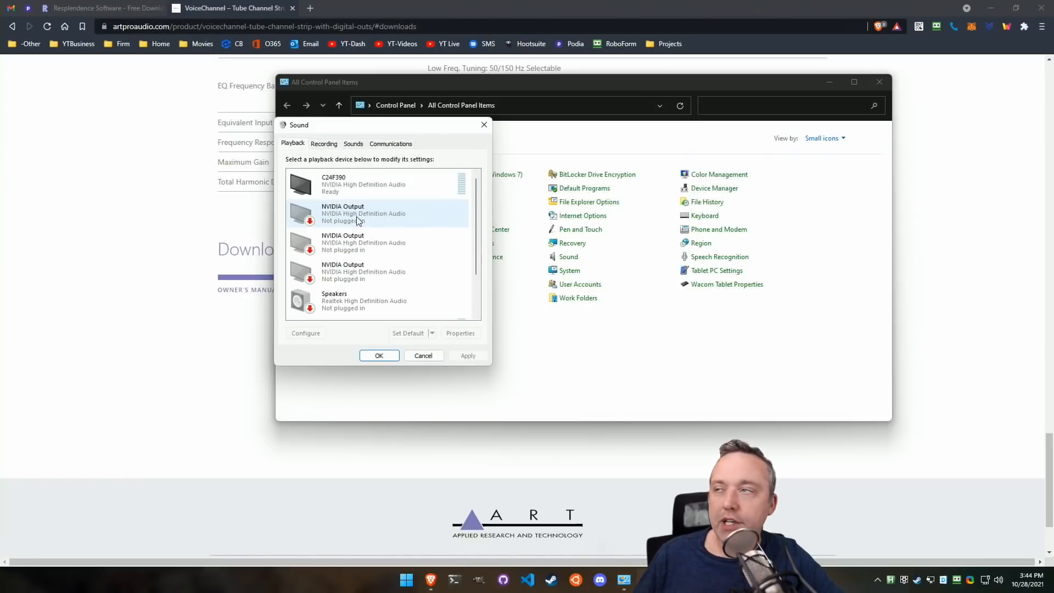
{"action": "left_click", "coordinate": [376, 242]}
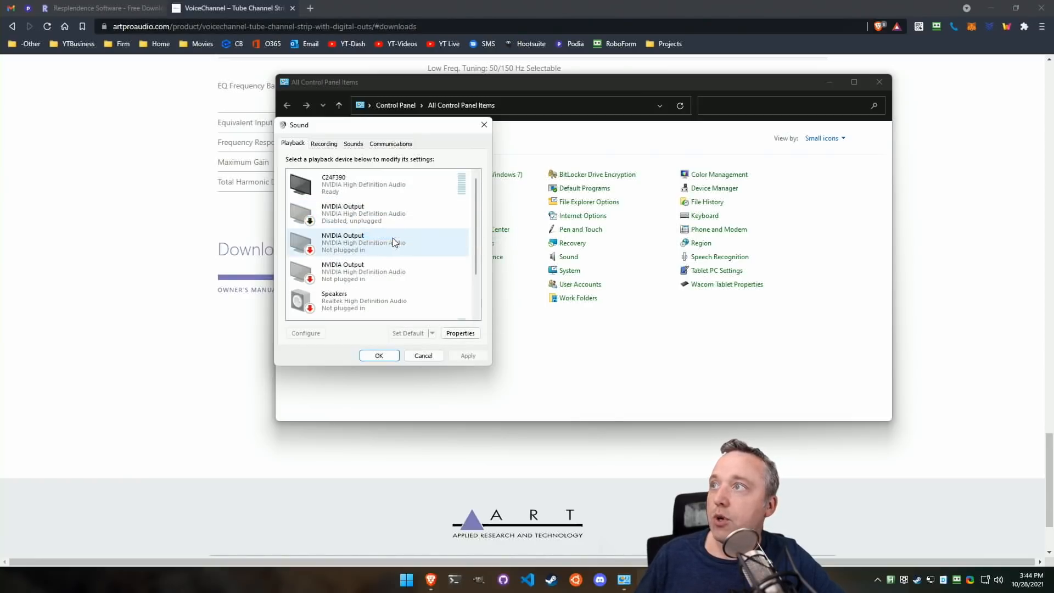
{"action": "right_click", "coordinate": [364, 271]}
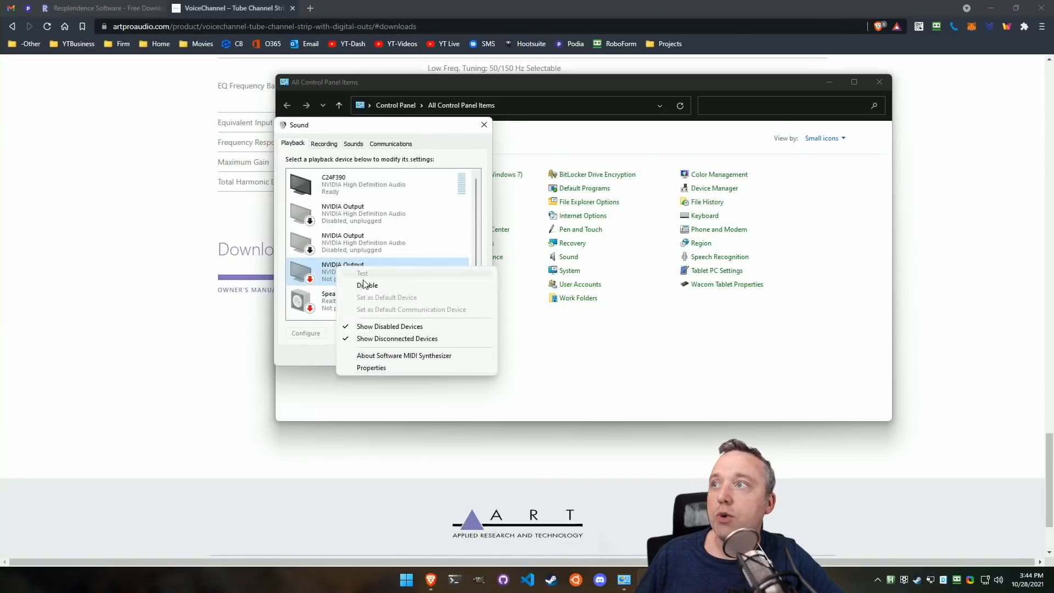
{"action": "left_click", "coordinate": [367, 272]}
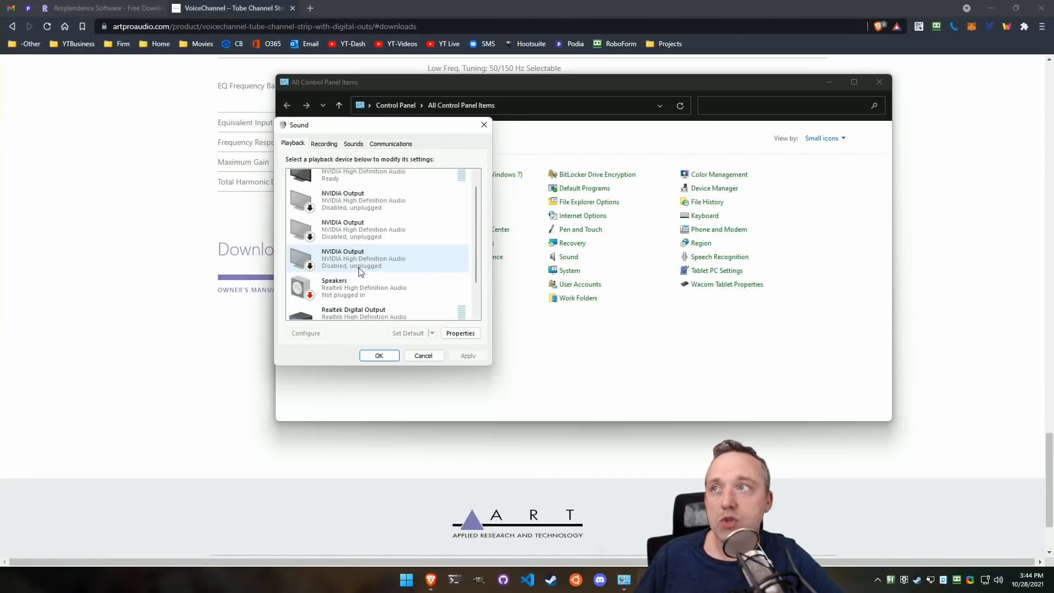
{"action": "scroll", "scroll_direction": "down", "scroll_amount": 3}
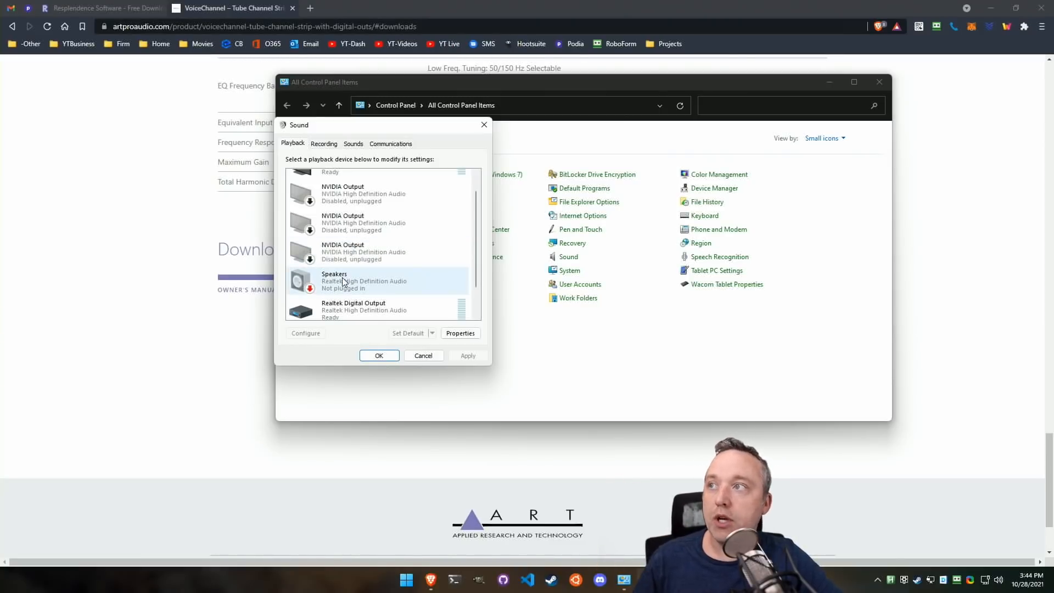
{"action": "mouse_move", "coordinate": [379, 274]}
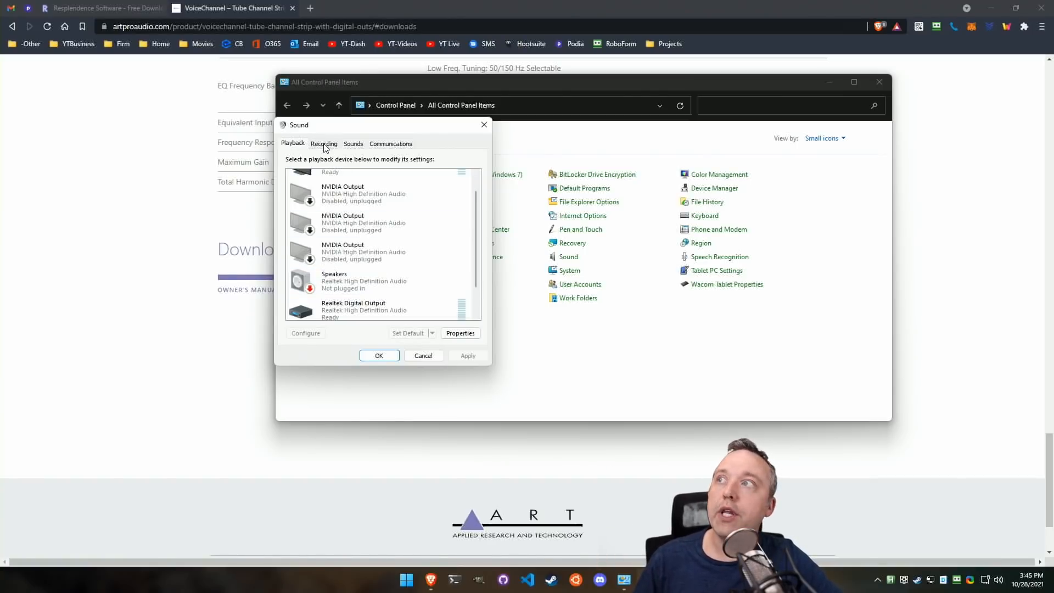
Open the Microphone's Advanced properties from the Recording devices list
{"action": "left_click", "coordinate": [323, 143]}
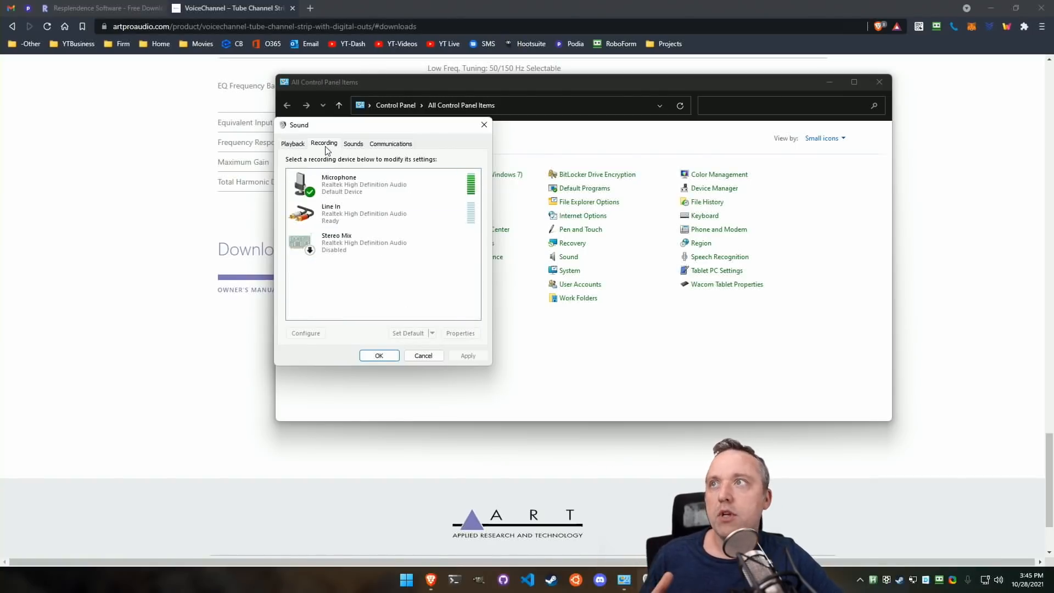
{"action": "left_click", "coordinate": [364, 184]}
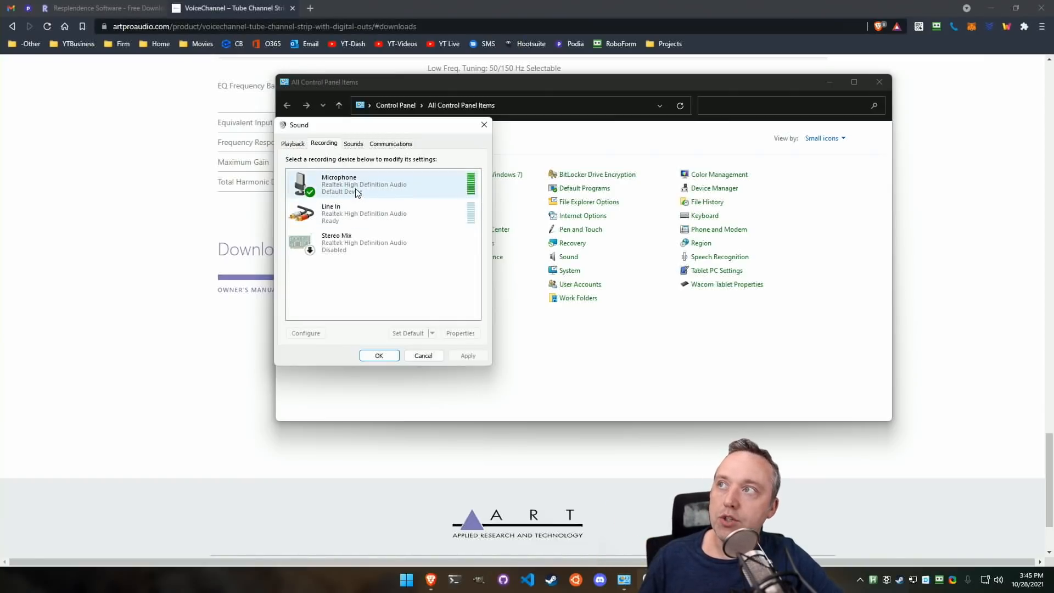
{"action": "mouse_move", "coordinate": [355, 188]}
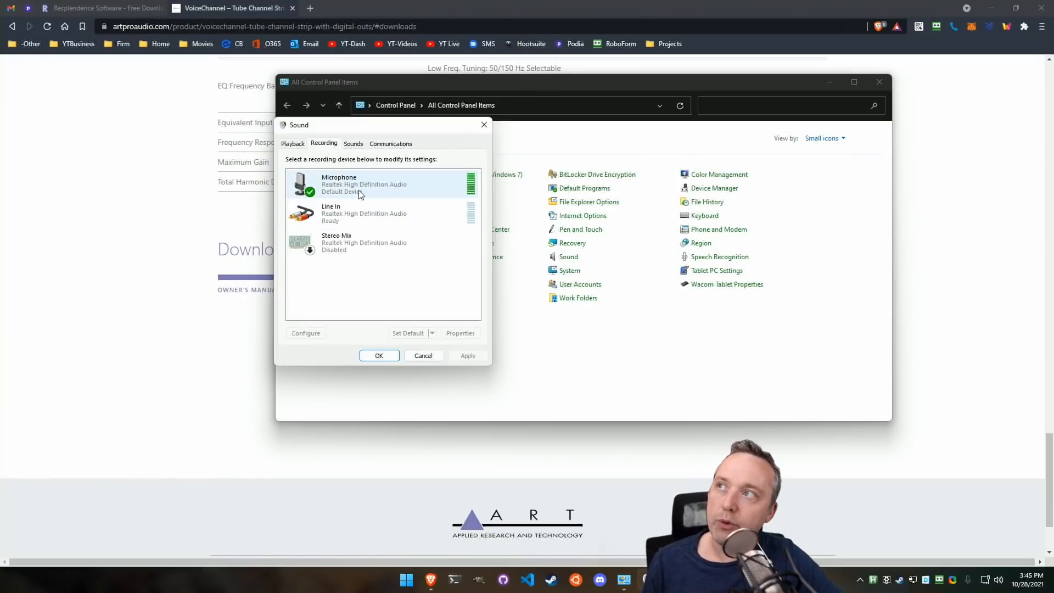
{"action": "left_click", "coordinate": [460, 333]}
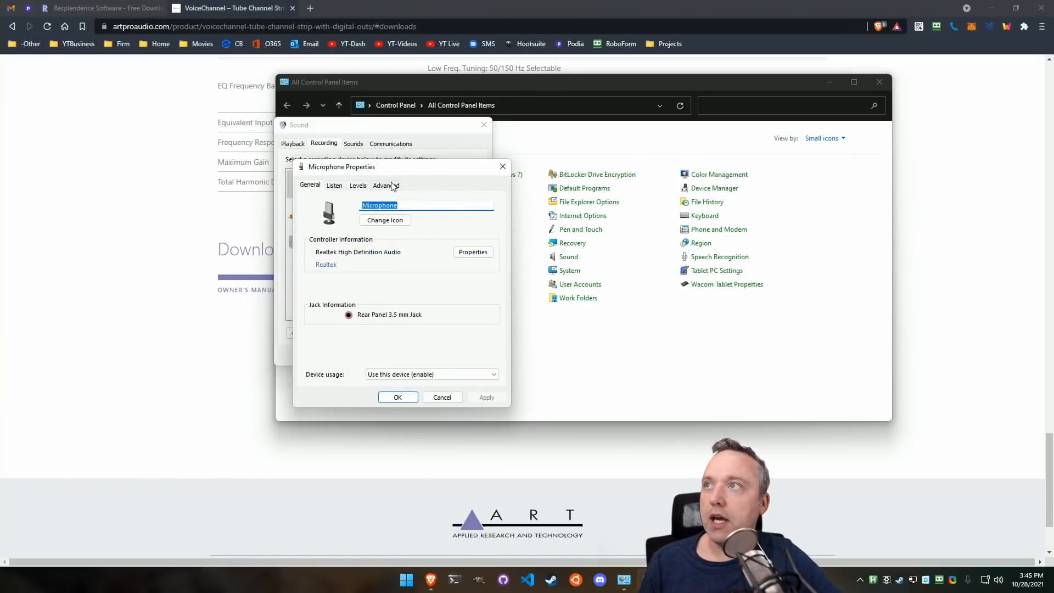
{"action": "left_click", "coordinate": [385, 184]}
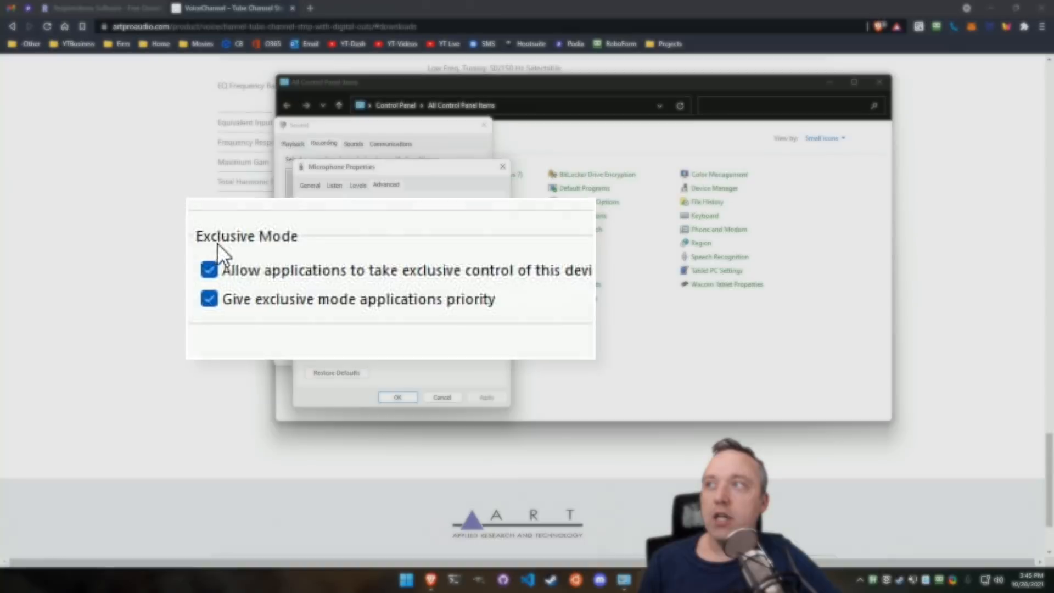
{"action": "mouse_move", "coordinate": [308, 292]}
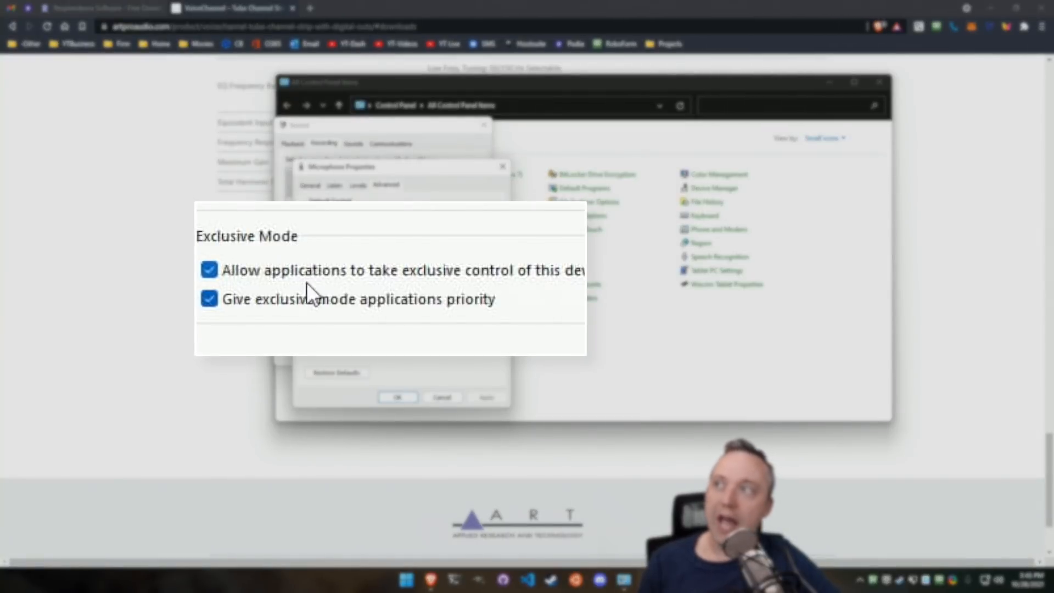
{"action": "mouse_move", "coordinate": [437, 292]}
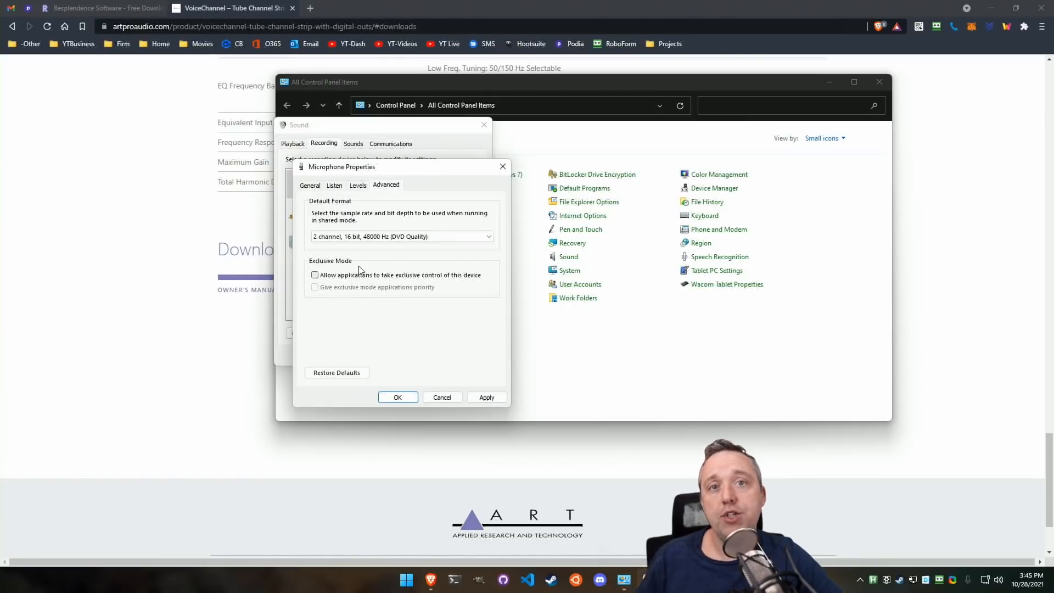
Enable both Exclusive Mode options for the Microphone, confirm, and close Sound settings
{"action": "left_click", "coordinate": [315, 275]}
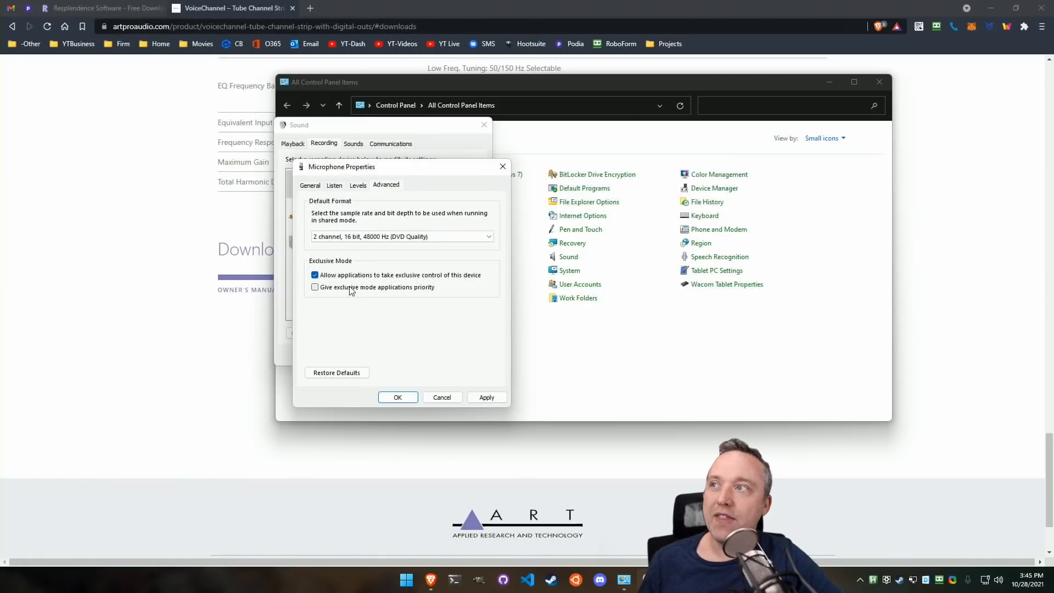
{"action": "left_click", "coordinate": [315, 287]}
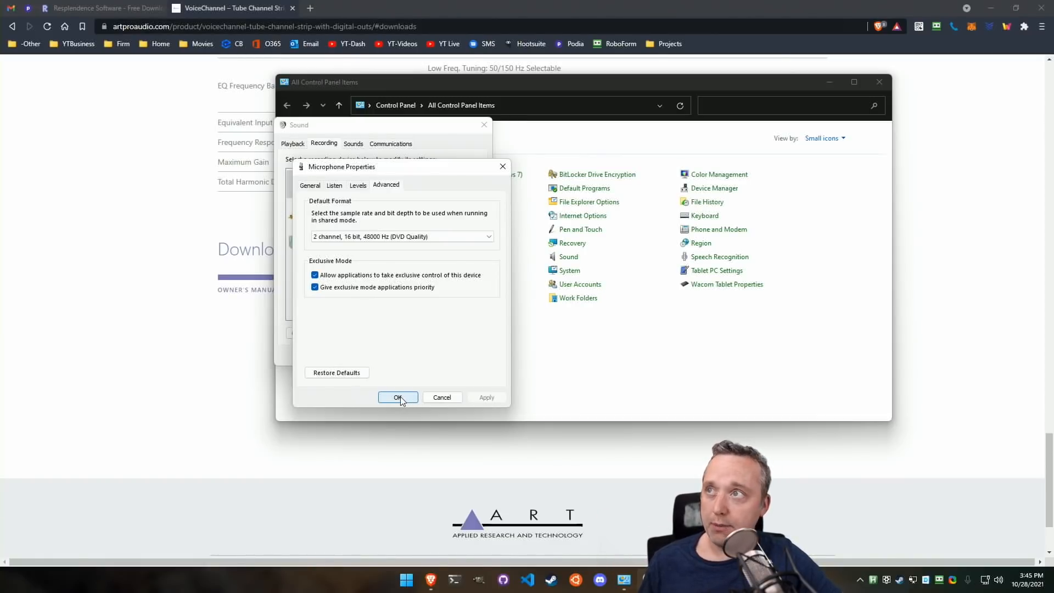
{"action": "left_click", "coordinate": [397, 398]}
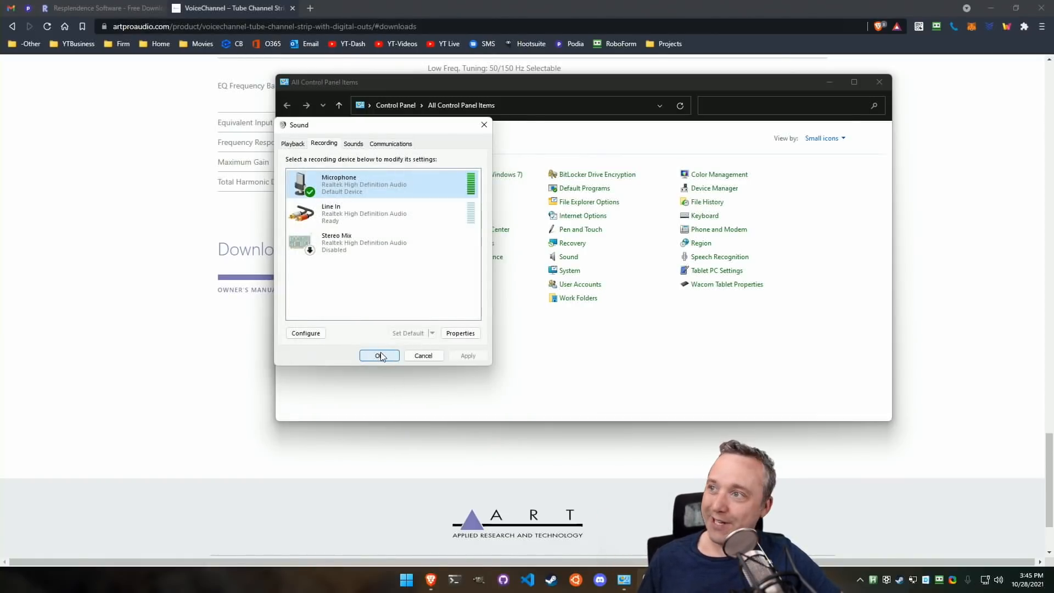
{"action": "left_click", "coordinate": [379, 356]}
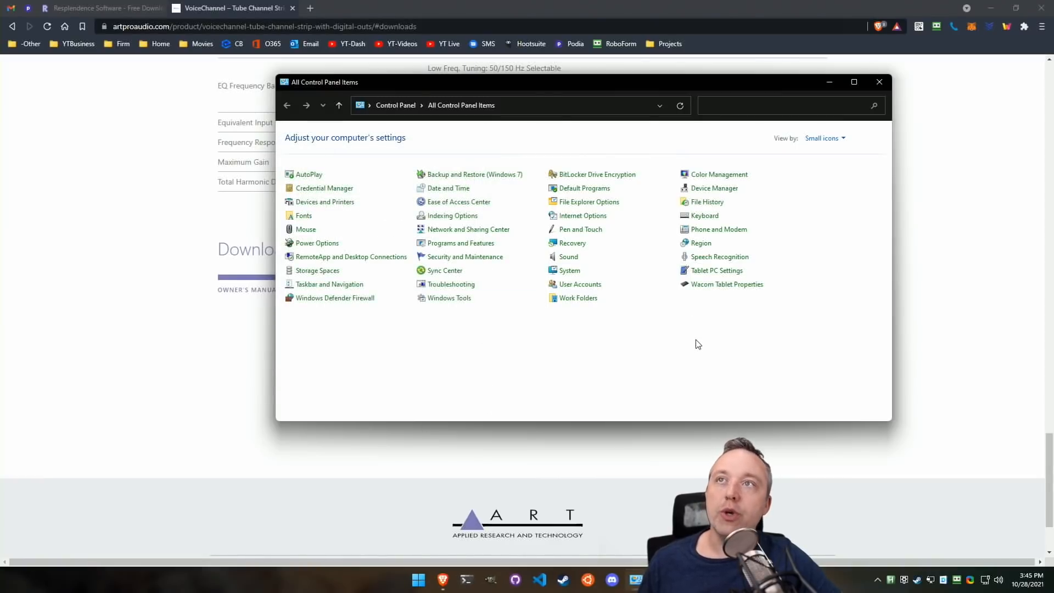
{"action": "mouse_move", "coordinate": [679, 329]}
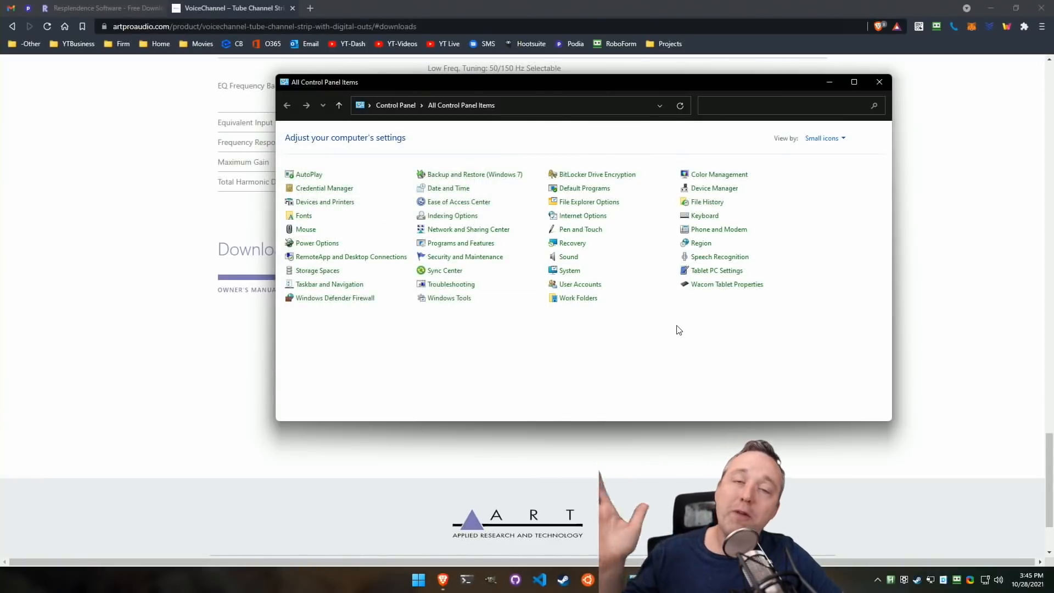
Close the Control Panel window to return to the VoiceChannel Downloads section on the ART Pro Audio site
{"action": "left_click", "coordinate": [879, 81]}
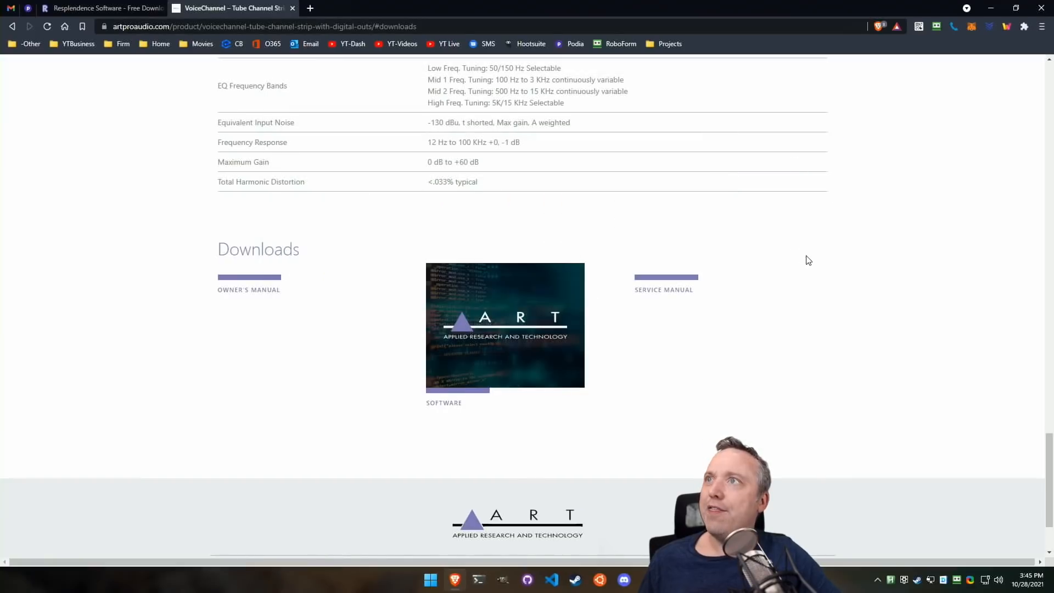